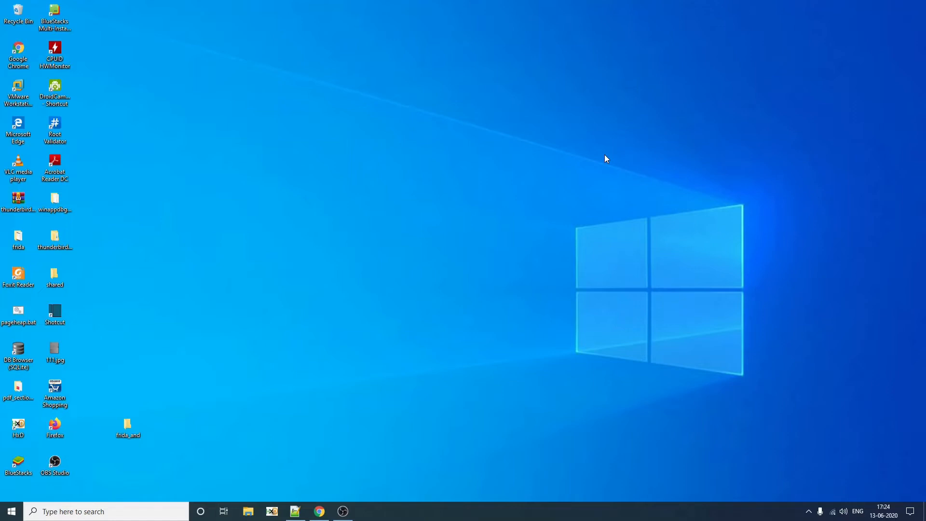
pyautogui.moveTo(424, 161)
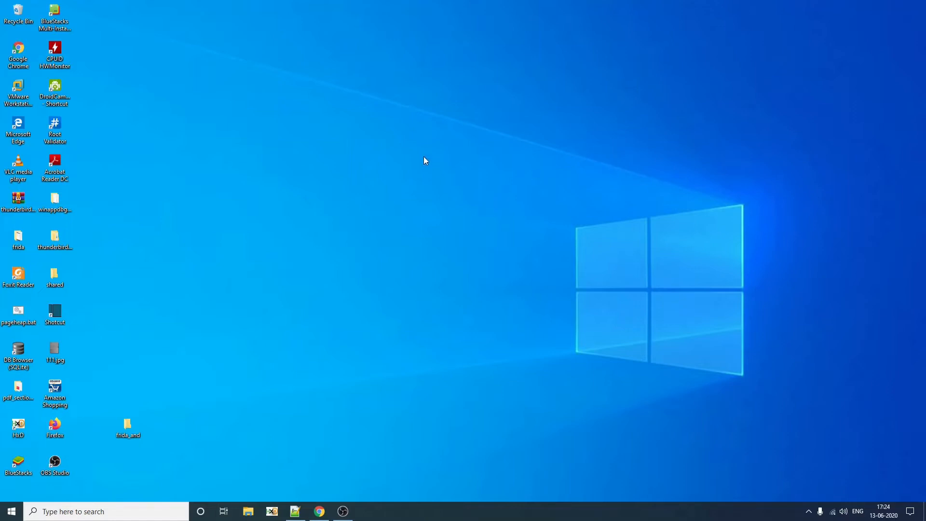
pyautogui.moveTo(262, 115)
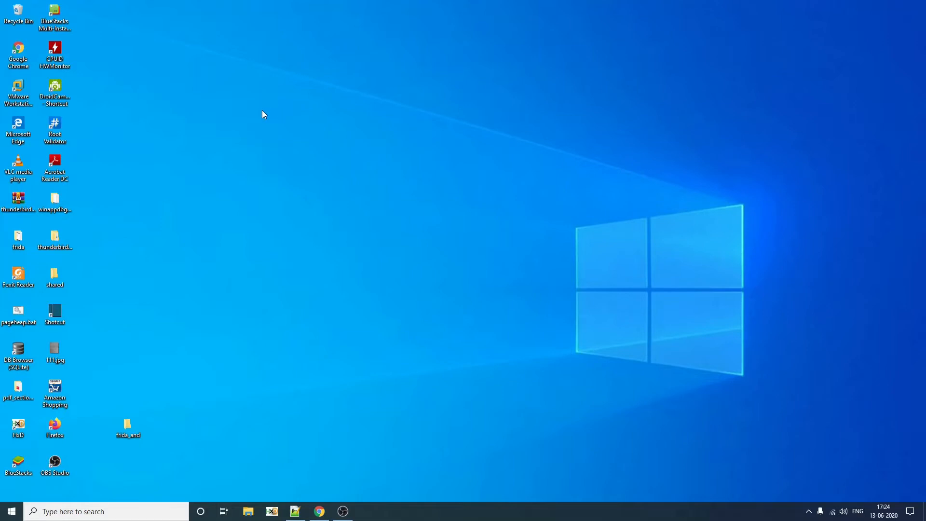
# Launch the BlueStacks Multi-Instance Manager from its desktop shortcut.
pyautogui.click(54, 15)
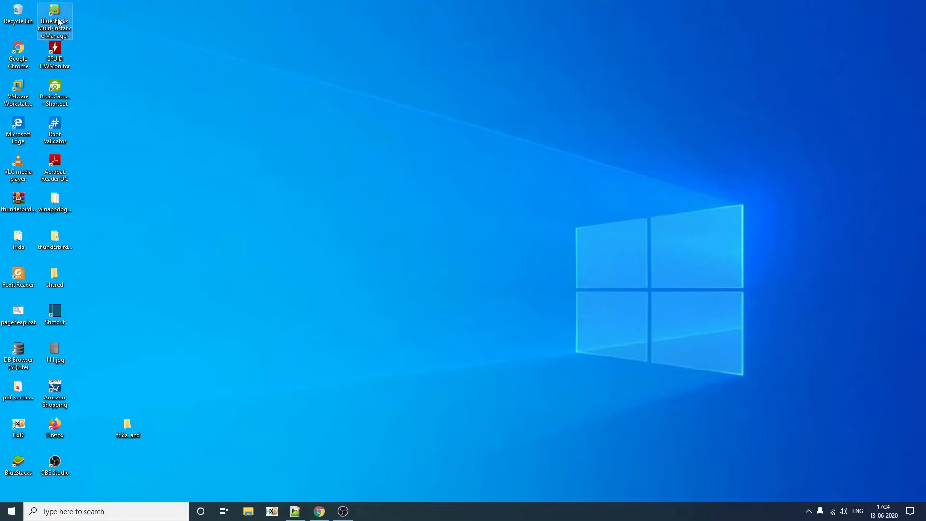
pyautogui.doubleClick(54, 19)
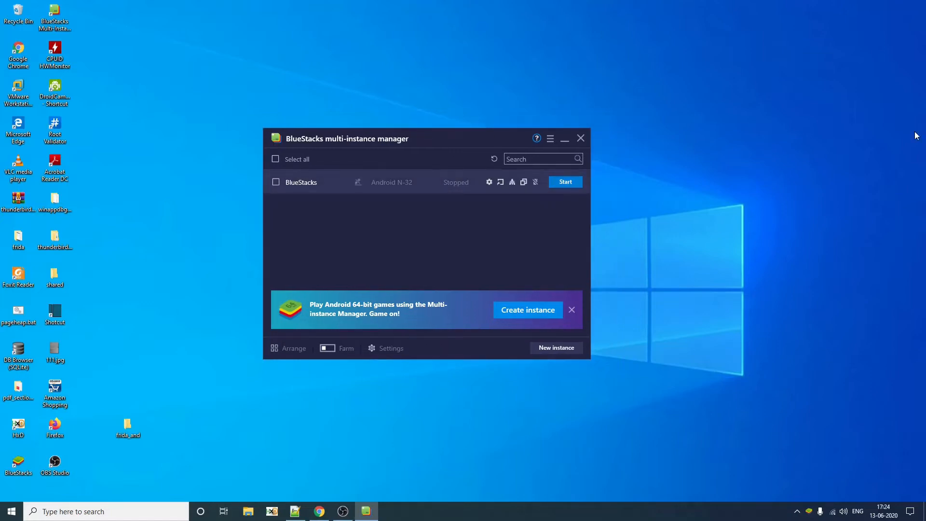
# Start the stopped instance, check Root Validator from the Library, then close it.
pyautogui.click(565, 181)
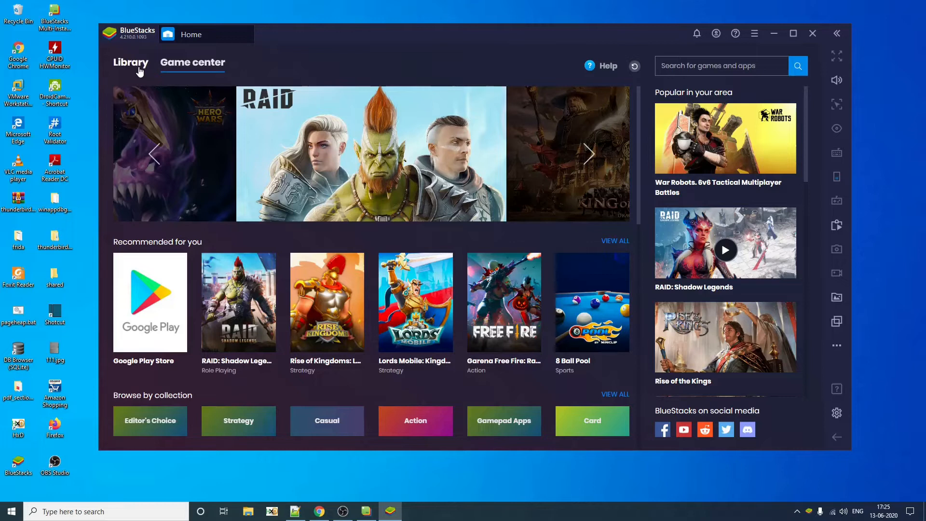
pyautogui.click(130, 61)
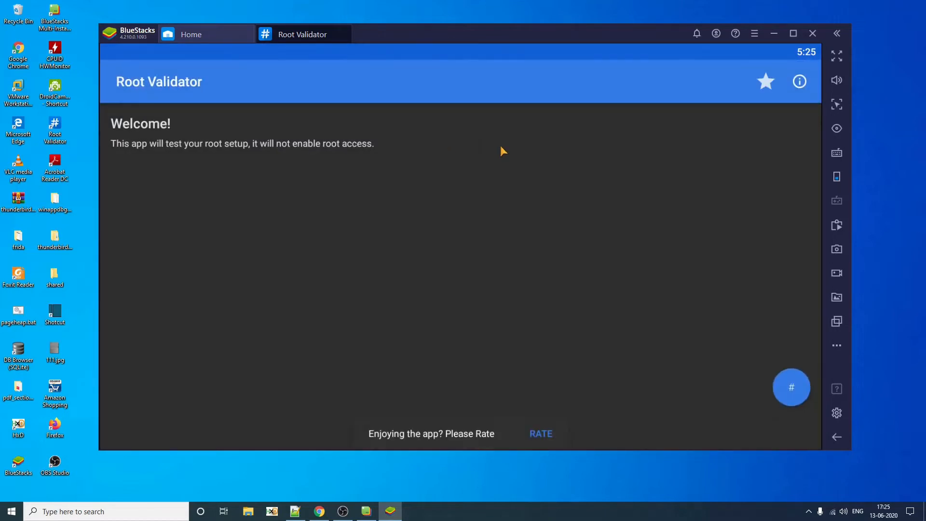
pyautogui.click(791, 388)
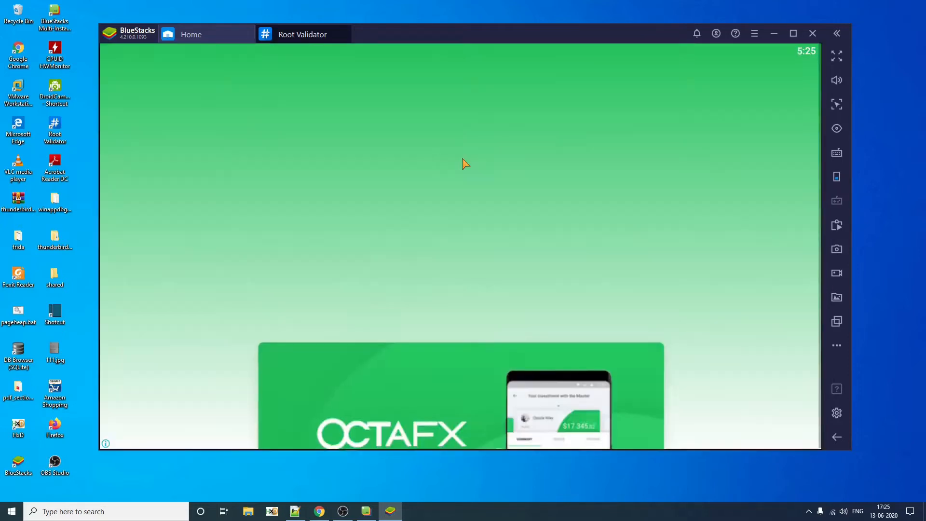
pyautogui.click(191, 34)
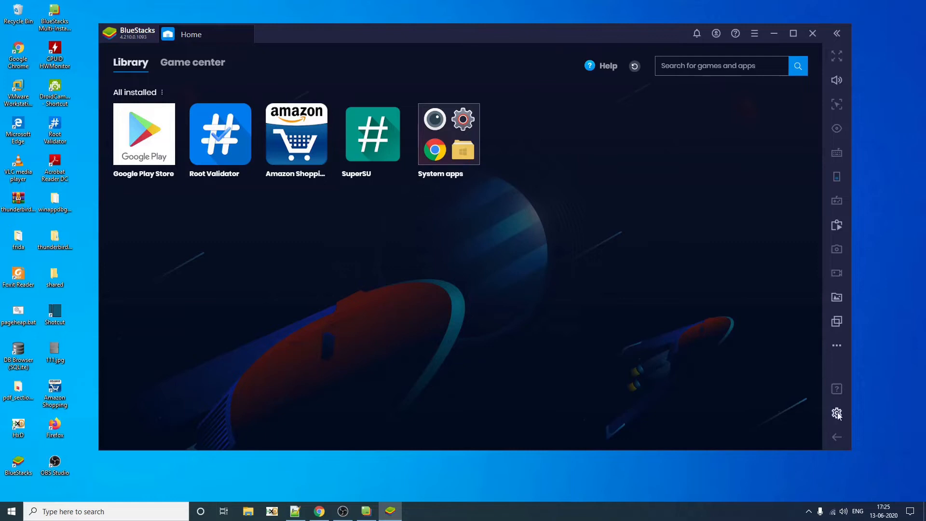
pyautogui.click(837, 412)
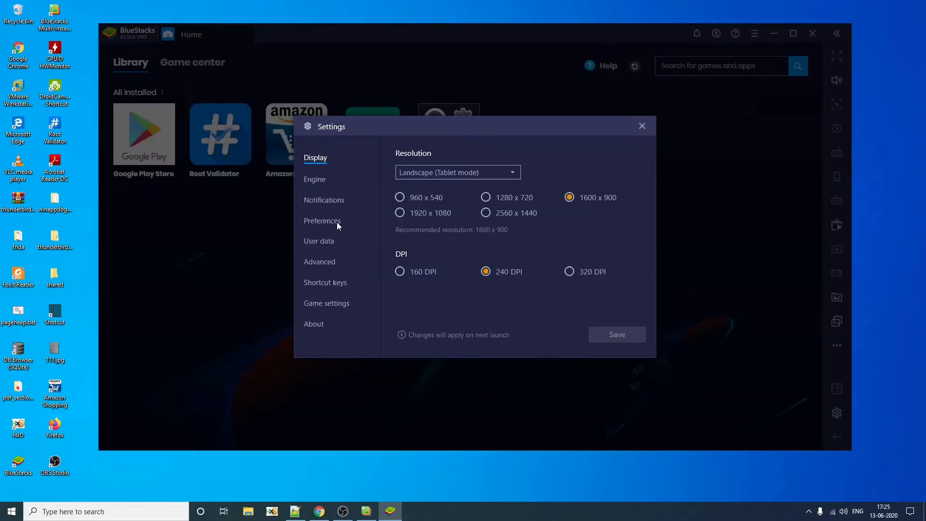
pyautogui.click(322, 220)
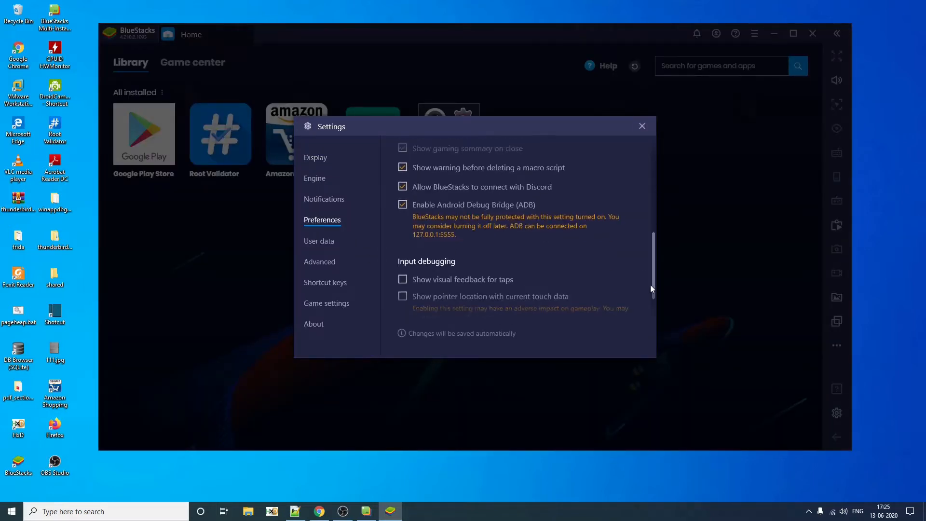
pyautogui.scroll(-3)
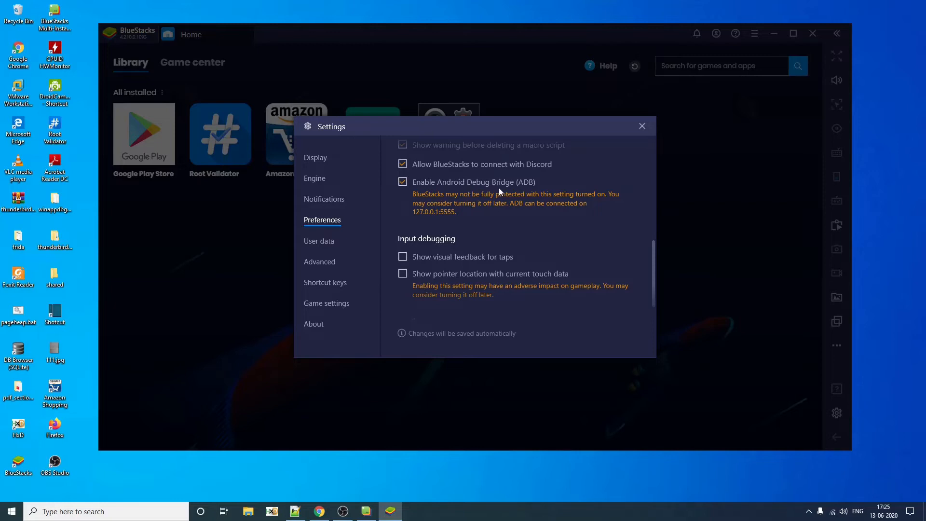
pyautogui.click(642, 126)
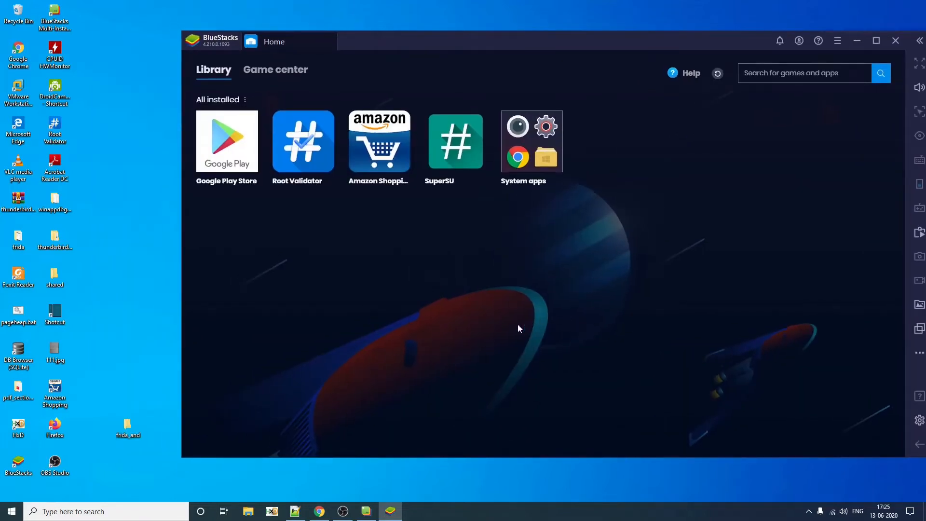
pyautogui.moveTo(403, 281)
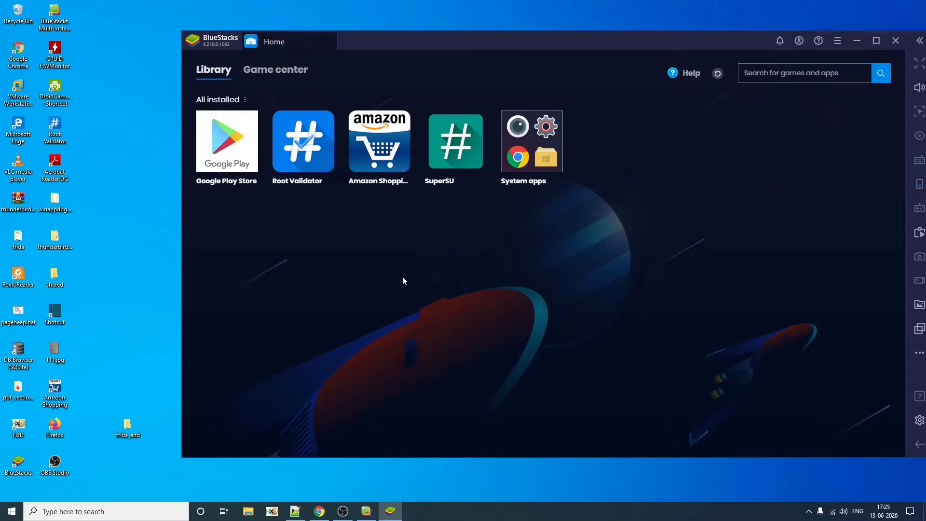
pyautogui.moveTo(395, 282)
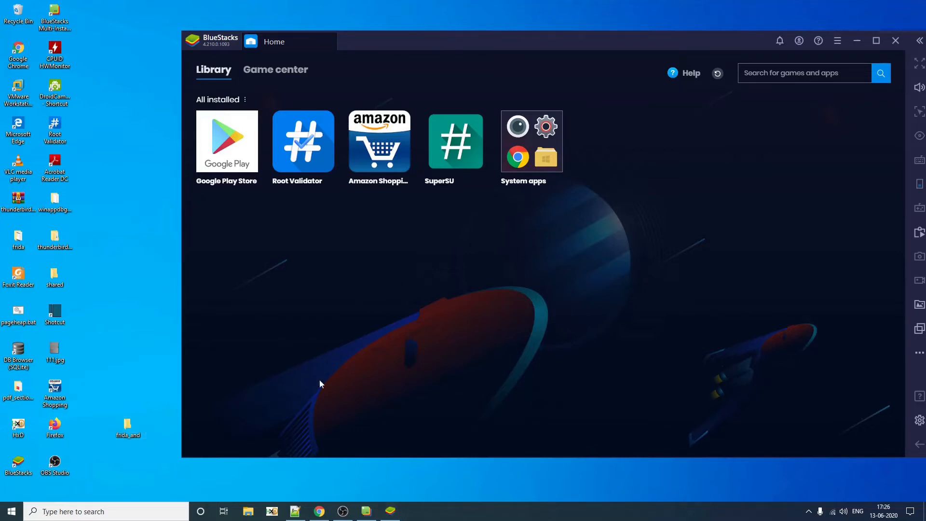
# Open the frida_and folder and select its address bar path to launch a command prompt there.
pyautogui.doubleClick(128, 425)
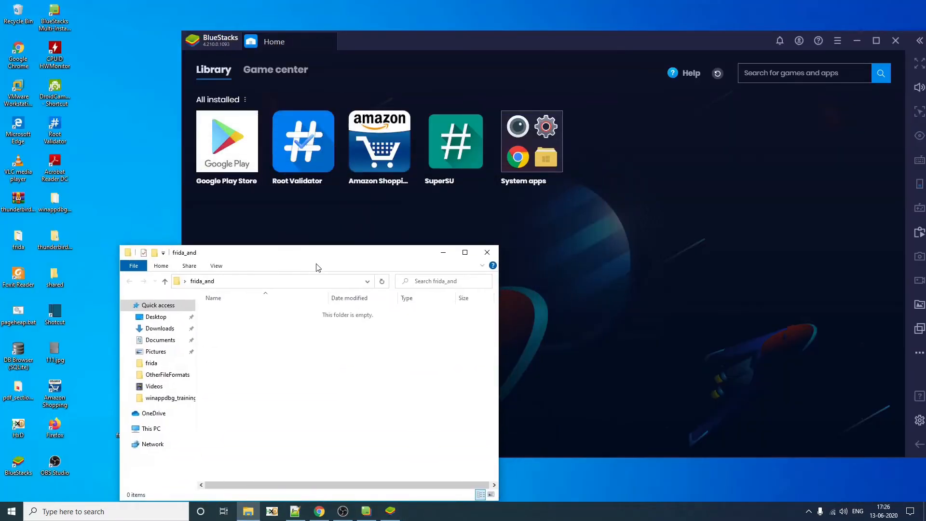
pyautogui.click(272, 280)
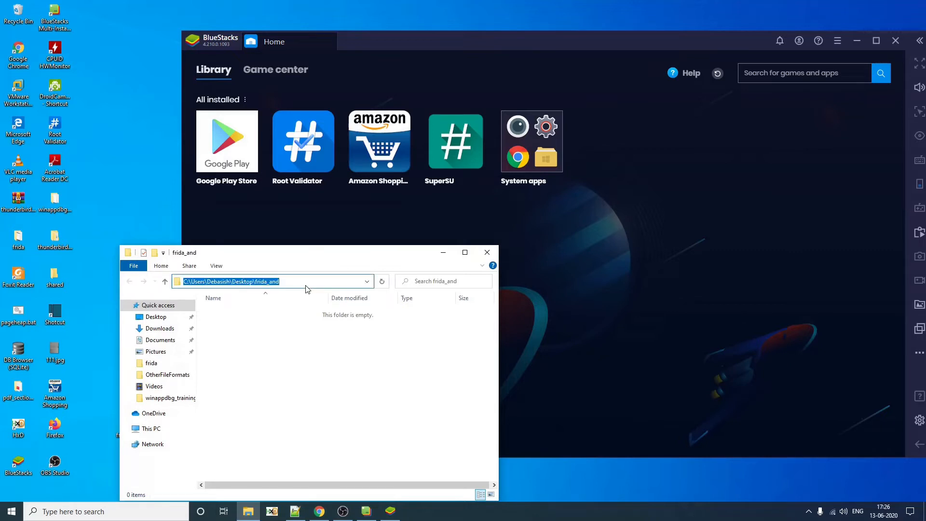
pyautogui.click(289, 284)
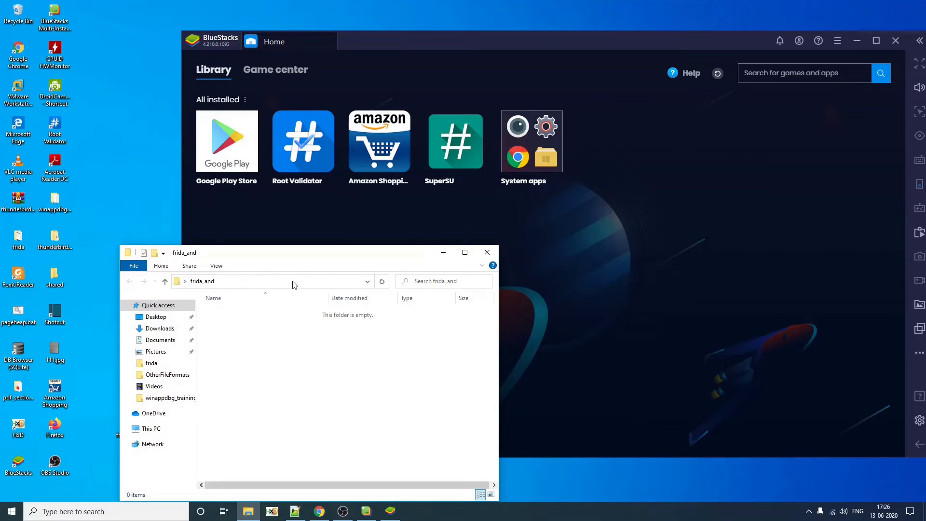
pyautogui.click(271, 280)
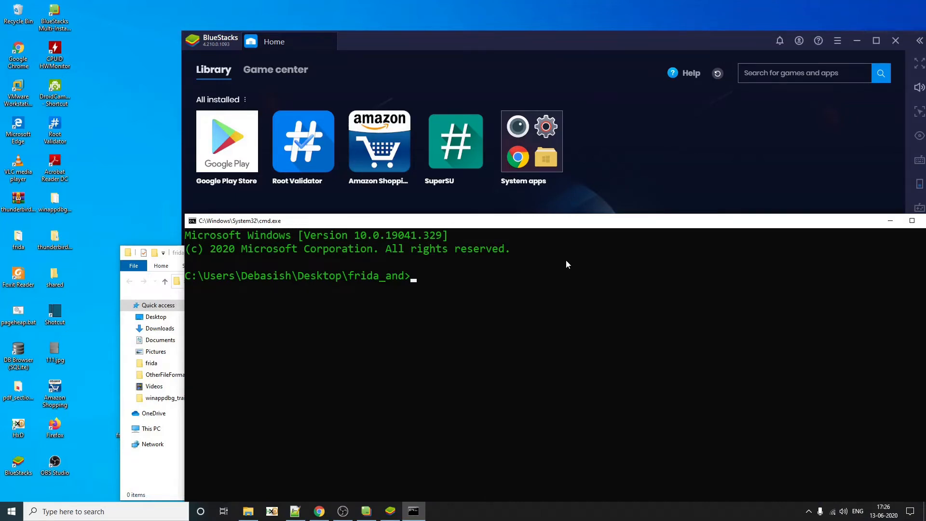
# Run adb devices to list emulator-5554, then retype it after failed adb shell attempts.
pyautogui.write('a')
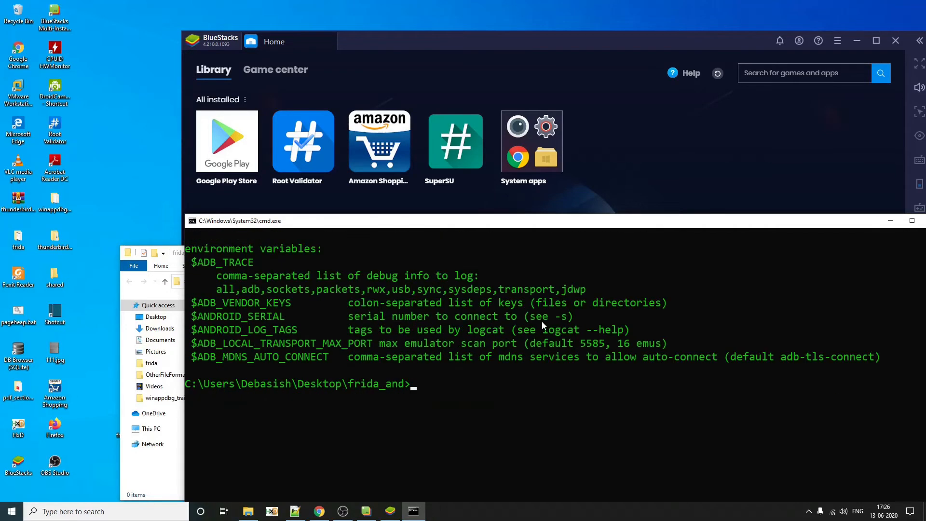
pyautogui.write('a')
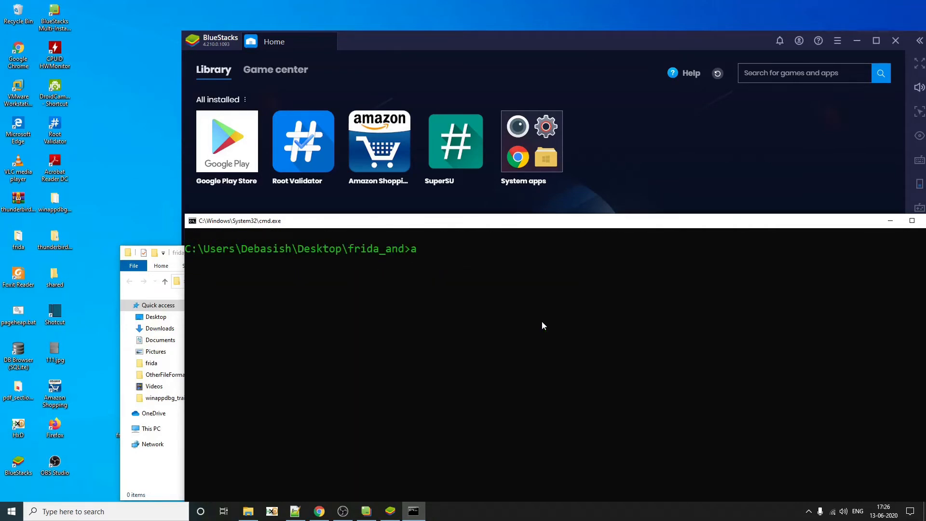
pyautogui.write('db devices')
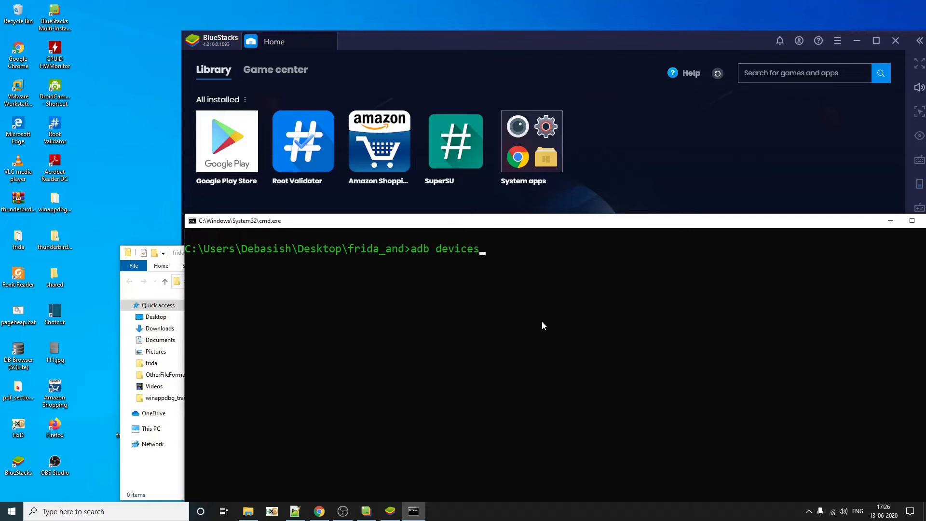
pyautogui.press('enter')
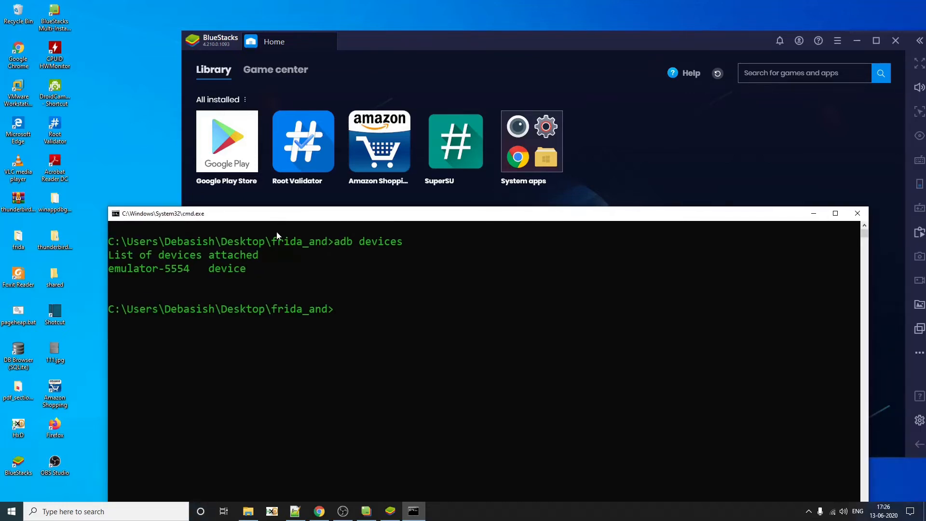
pyautogui.moveTo(462, 342)
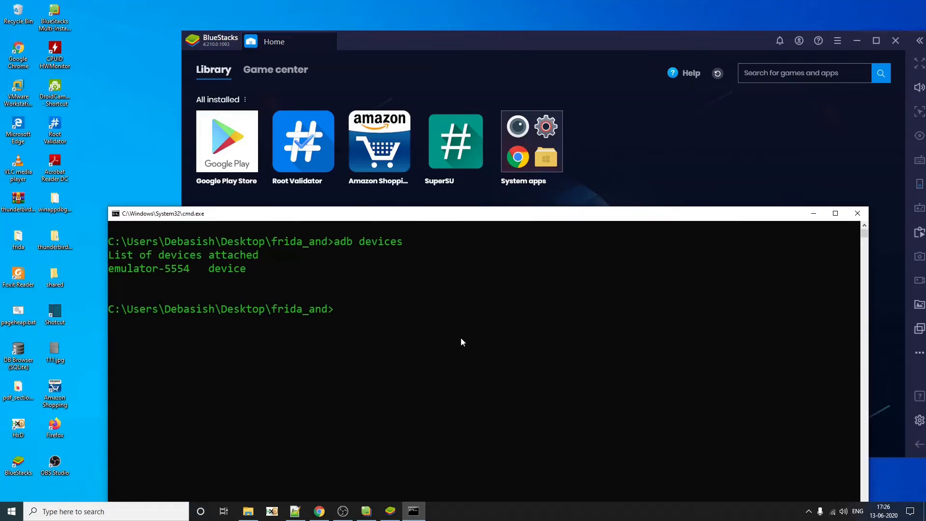
pyautogui.moveTo(459, 291)
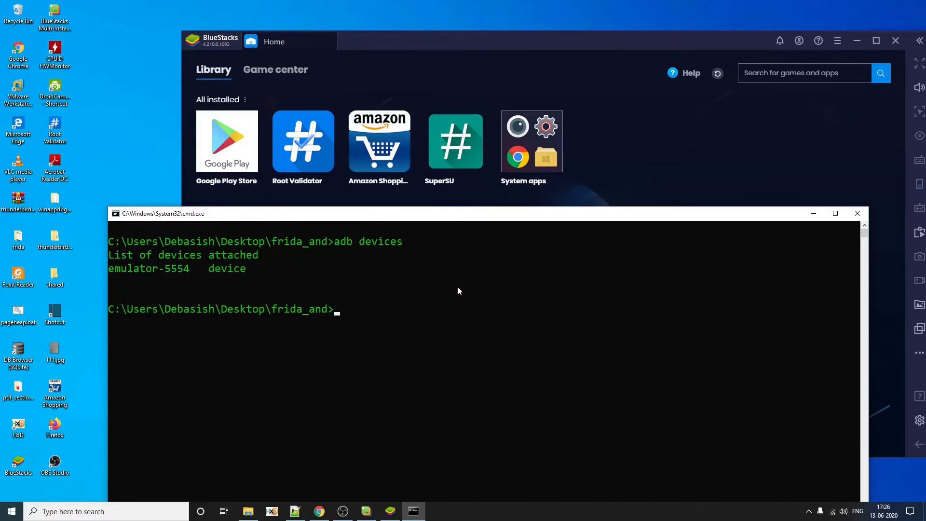
pyautogui.write('adb shell')
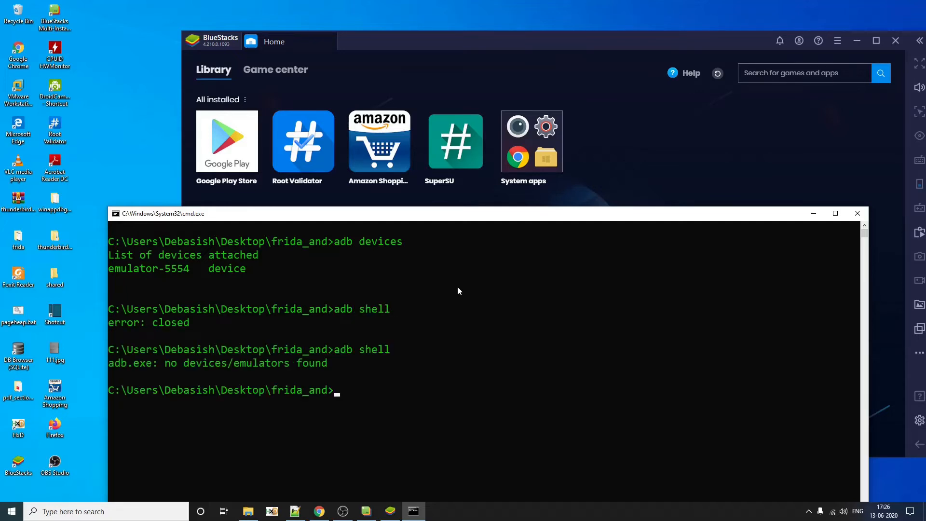
pyautogui.write('adb devices')
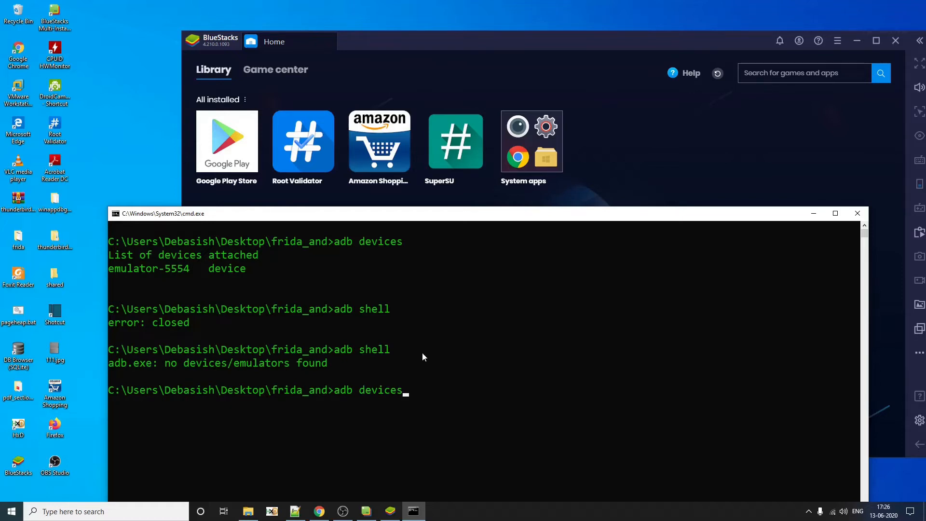
pyautogui.moveTo(444, 374)
pyautogui.write('adb shell')
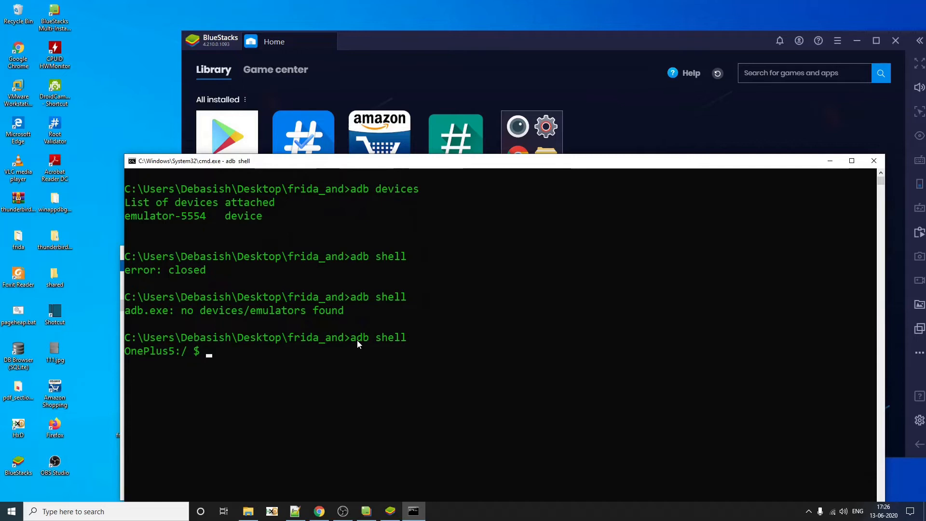
# In a root adb shell, inspect the empty /data/local/tmp directory.
pyautogui.write('su')
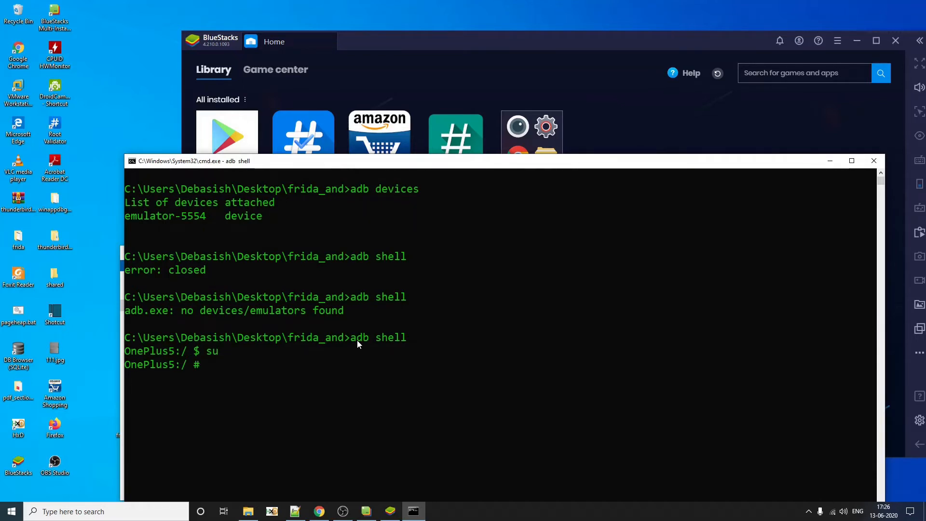
pyautogui.write('ls')
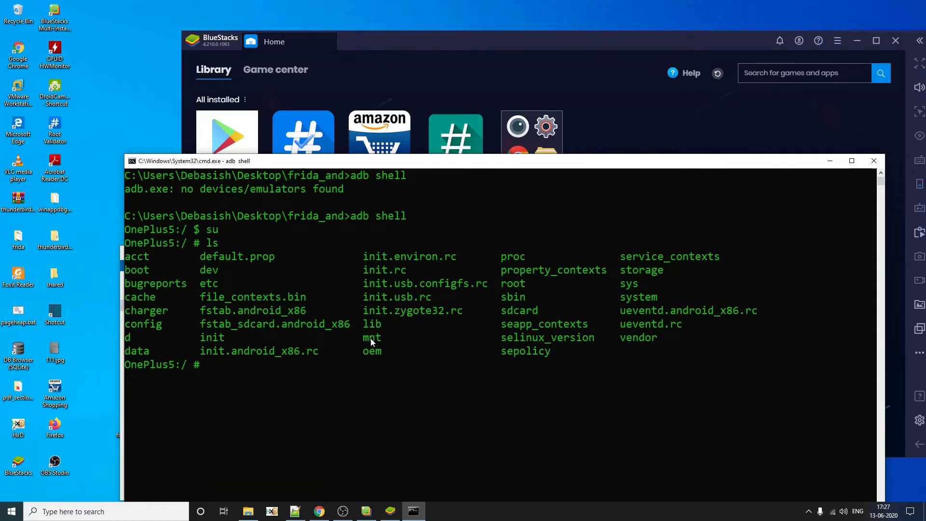
pyautogui.write('cd')
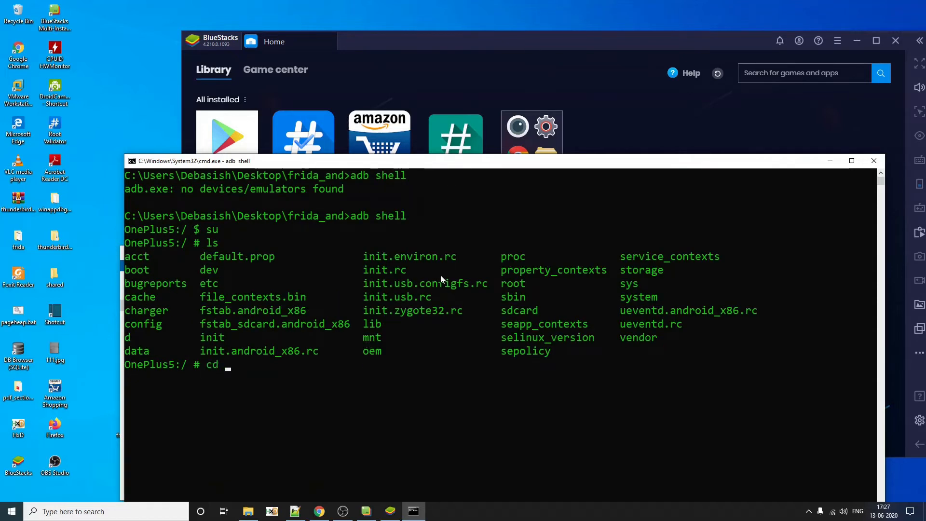
pyautogui.write('/data/')
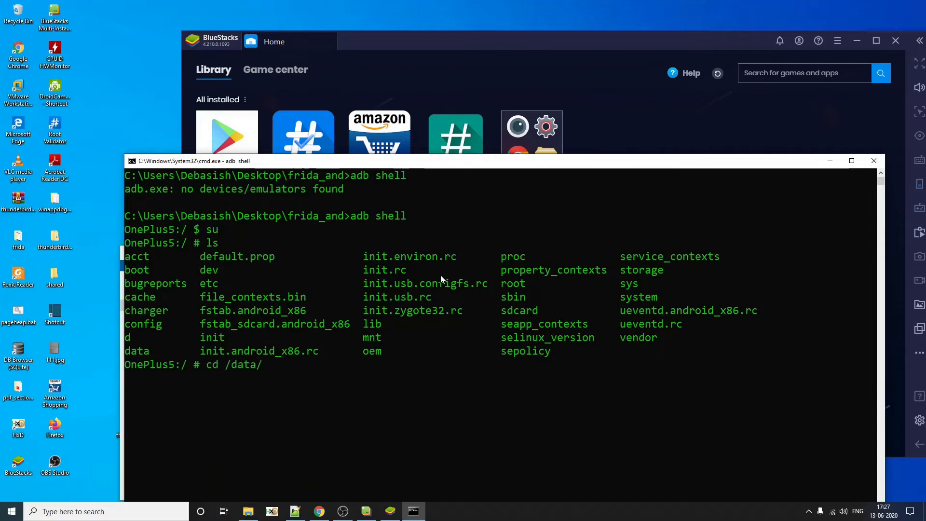
pyautogui.write('local/tmp')
pyautogui.write('ls')
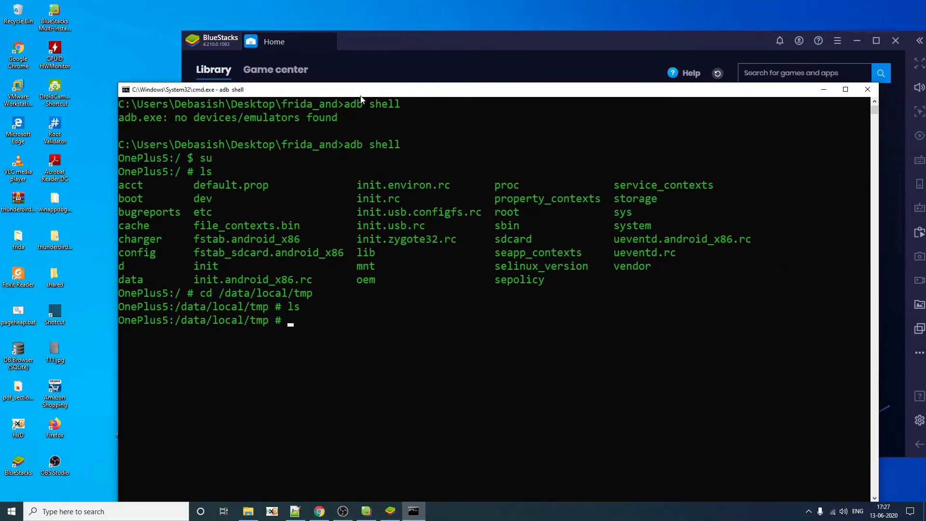
pyautogui.moveTo(387, 209)
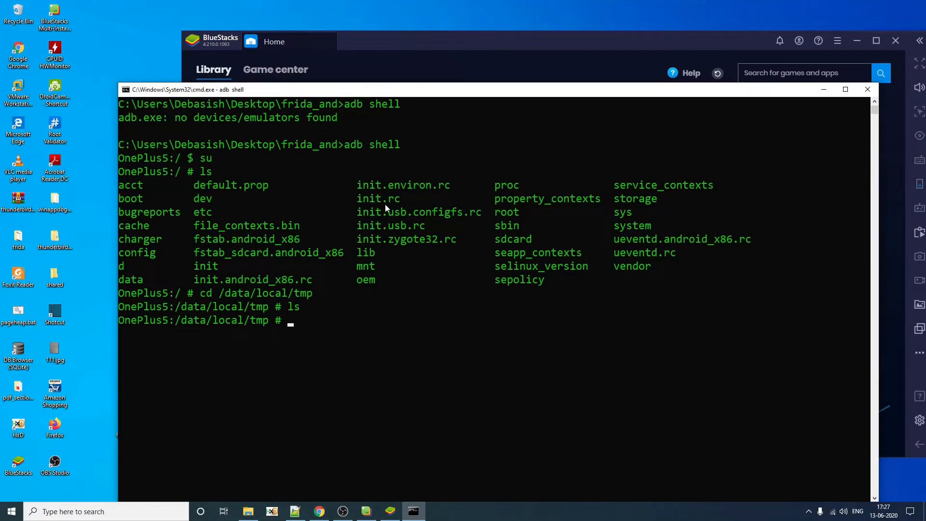
pyautogui.moveTo(362, 443)
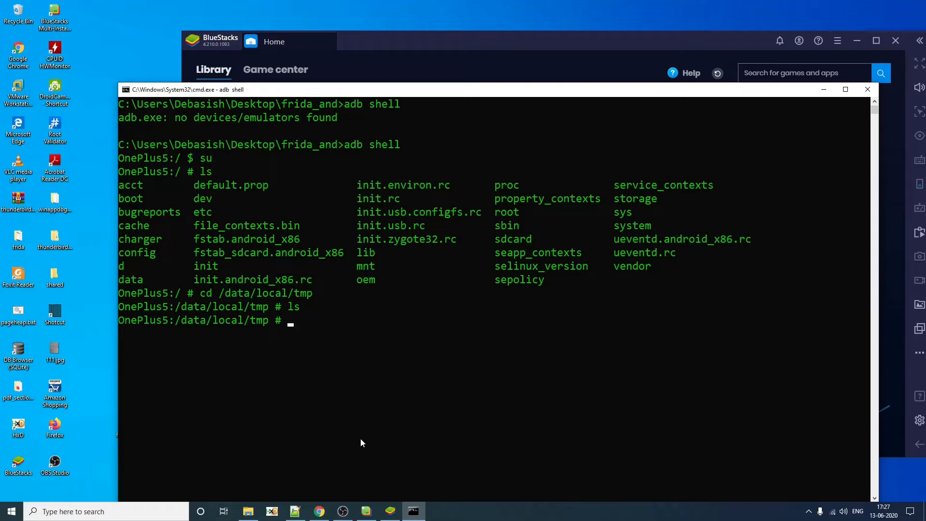
pyautogui.moveTo(393, 193)
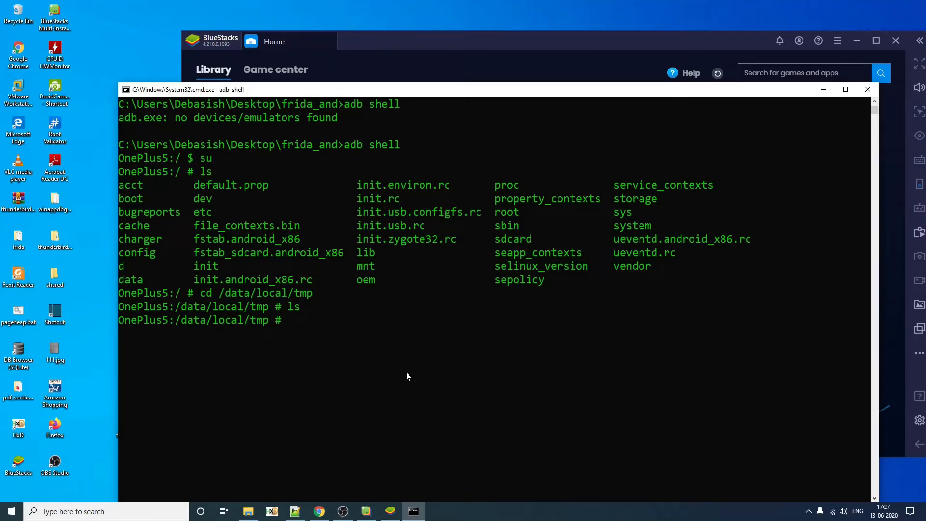
pyautogui.moveTo(378, 307)
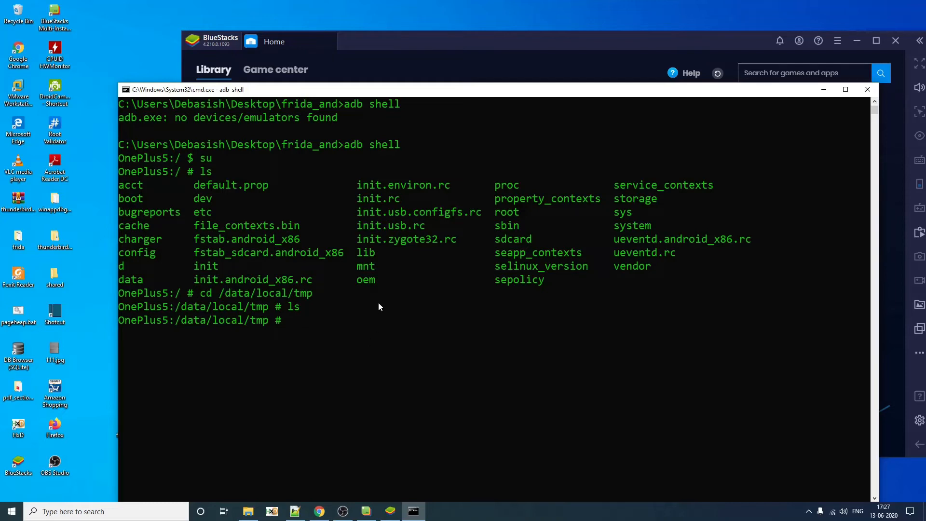
pyautogui.moveTo(390, 389)
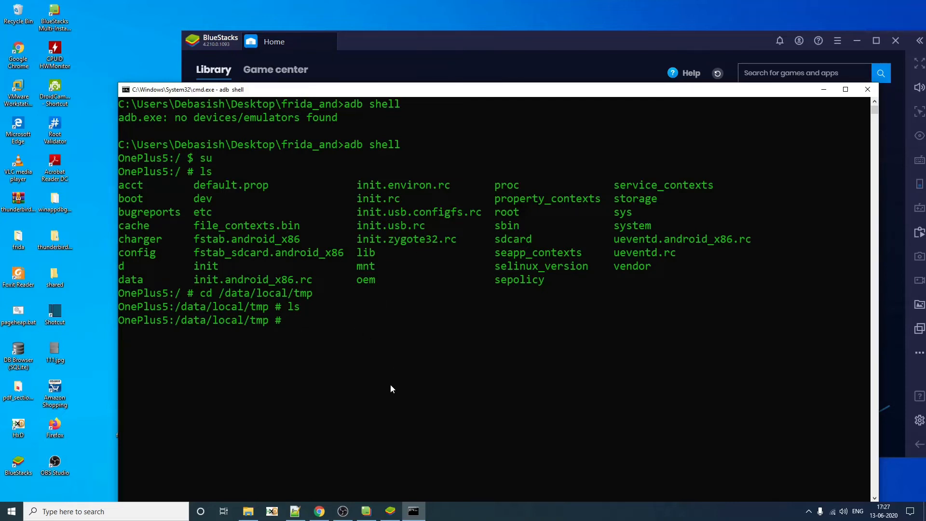
pyautogui.moveTo(362, 411)
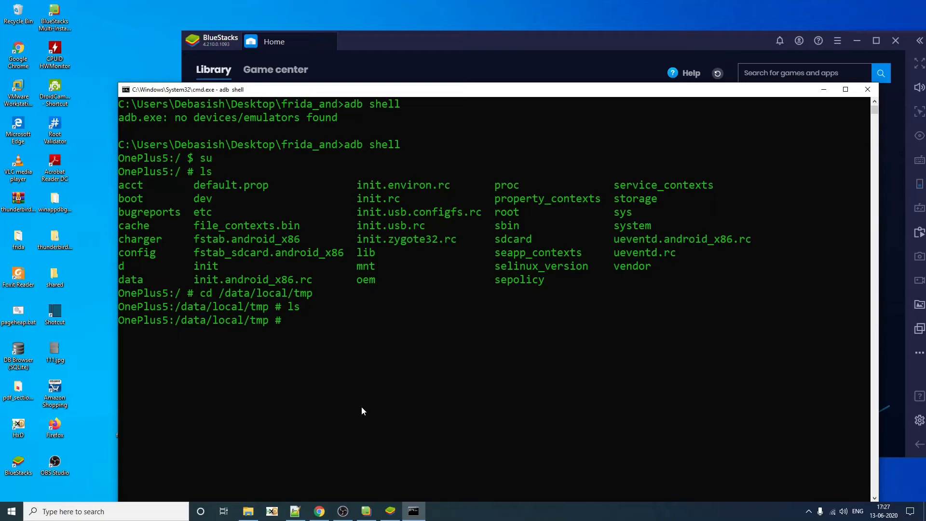
pyautogui.moveTo(339, 452)
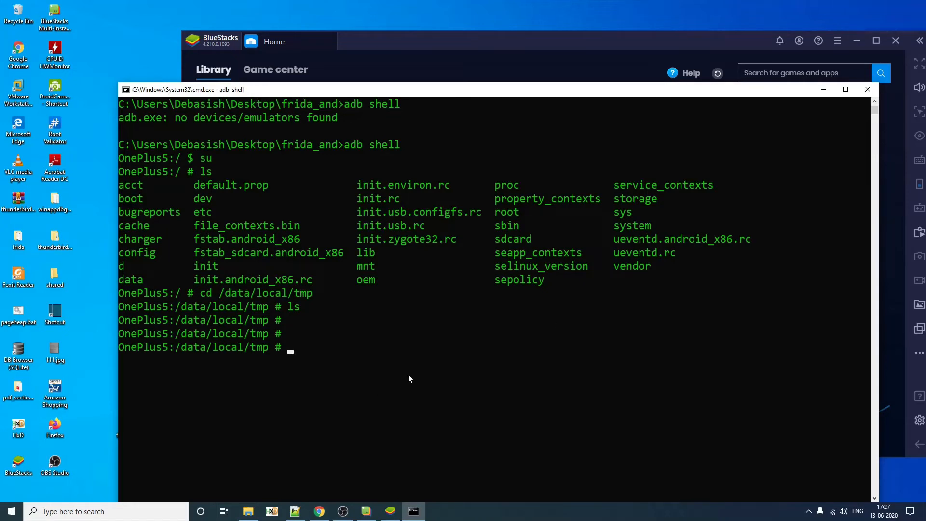
# Exit the shell after confirming the x86 CPU ABI and switch to the browser.
pyautogui.write('ePlus5:/ $')
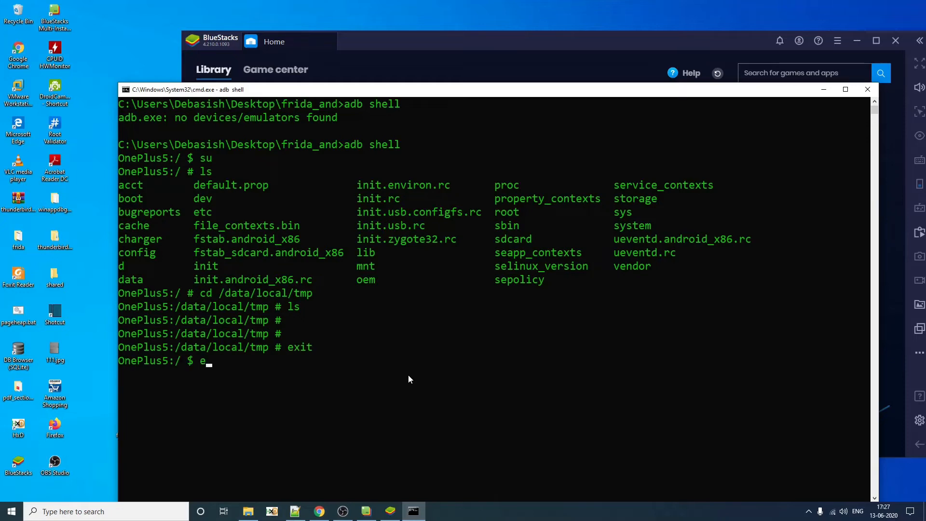
pyautogui.write('exit')
pyautogui.write('adb shell getprop ro.product.cpu.abi')
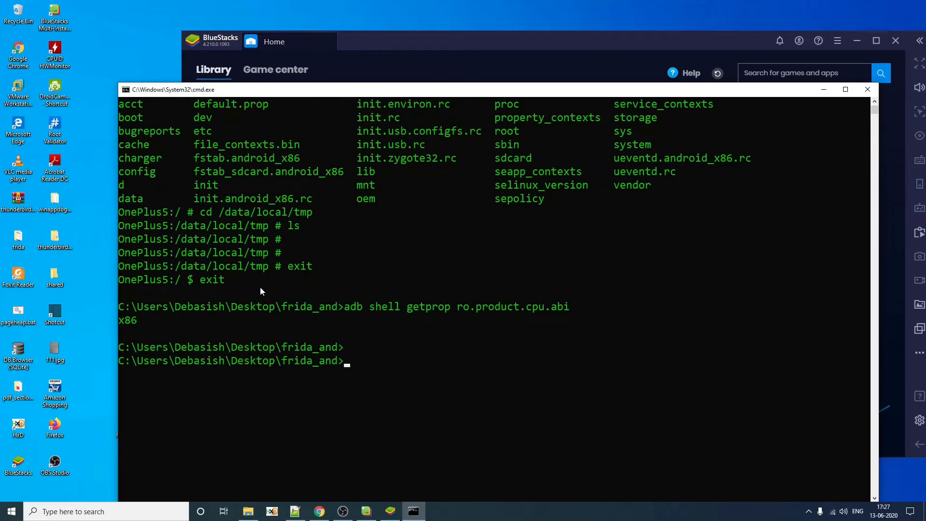
pyautogui.click(318, 511)
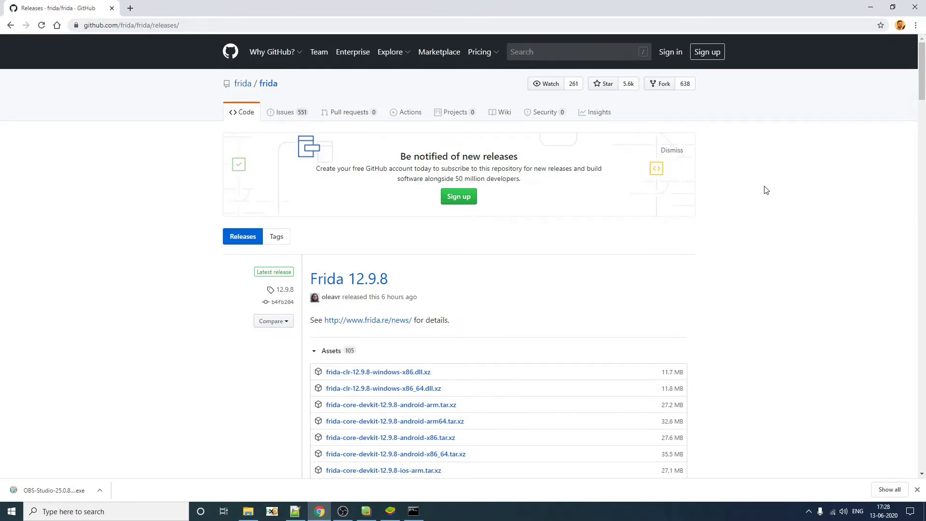
# Find and download frida-server-12.9.8-android-x86.xz, then show it in its folder.
pyautogui.write('frida-server')
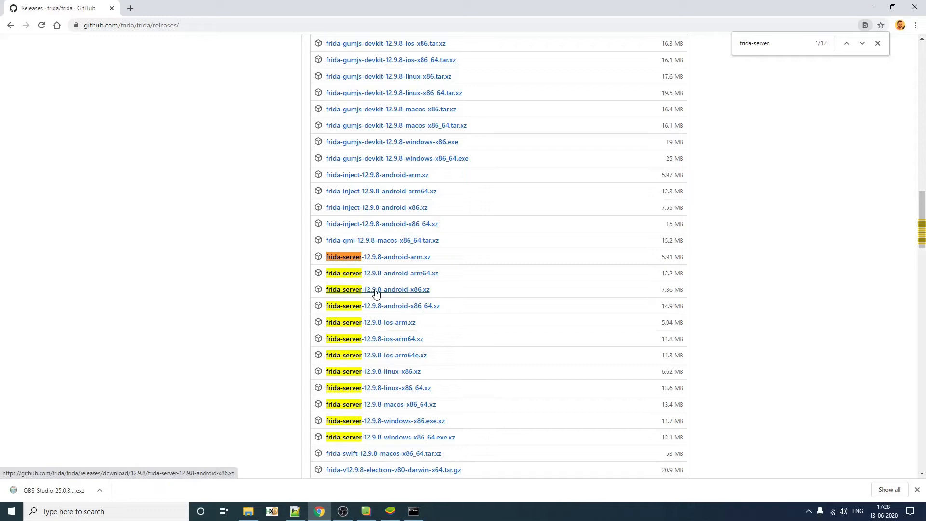
pyautogui.click(377, 289)
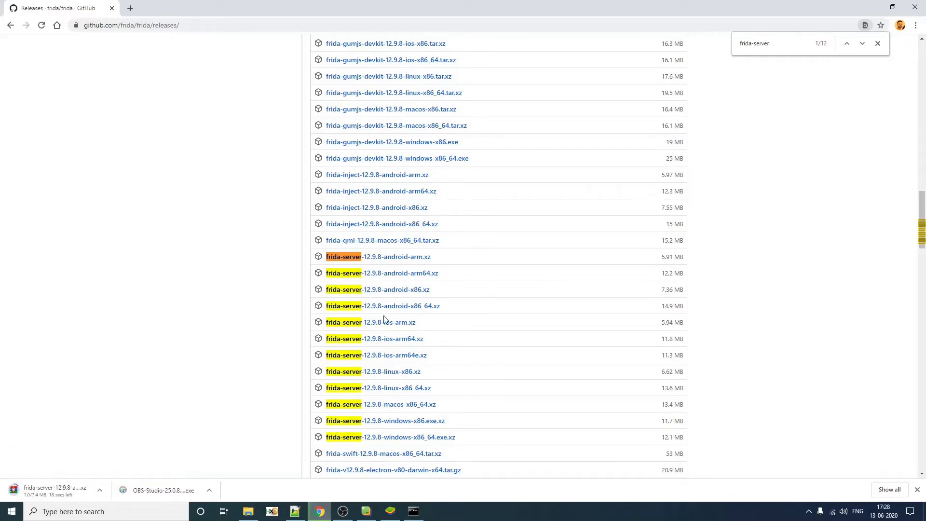
pyautogui.click(877, 43)
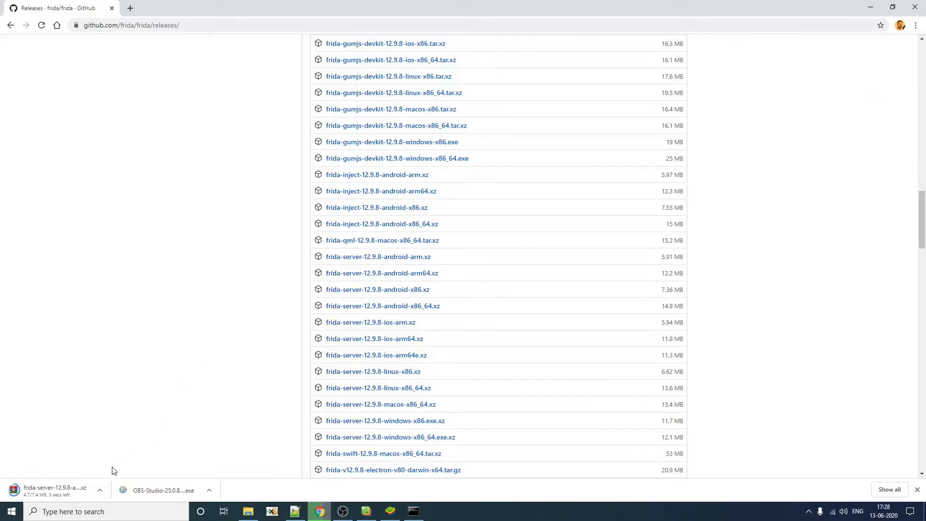
pyautogui.moveTo(163, 431)
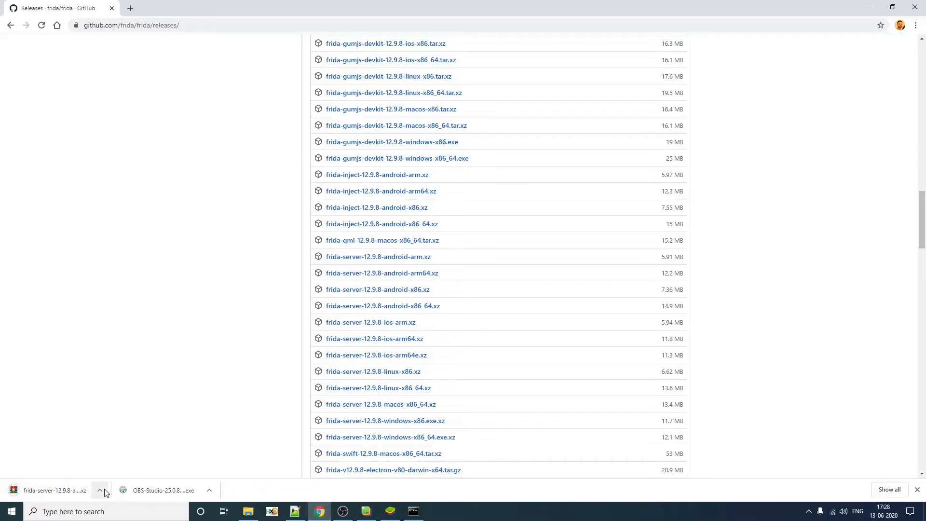
pyautogui.click(99, 492)
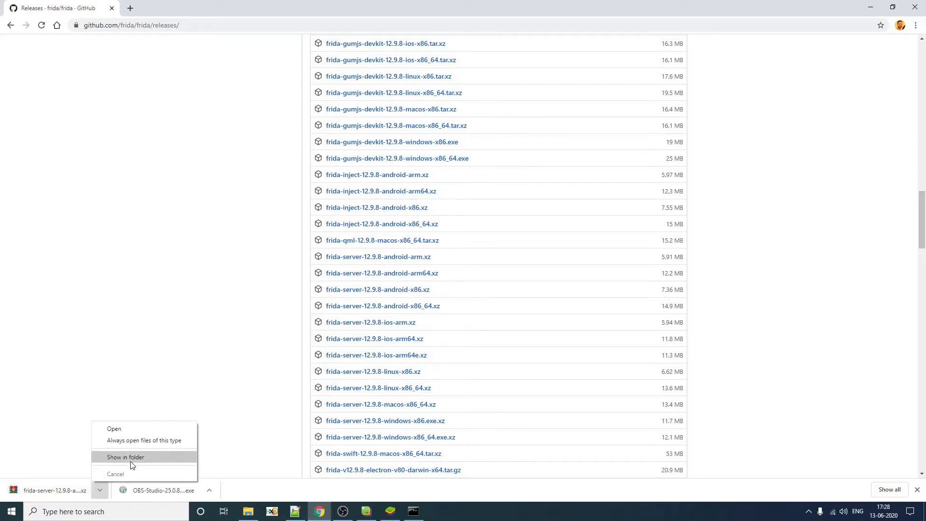
pyautogui.click(126, 456)
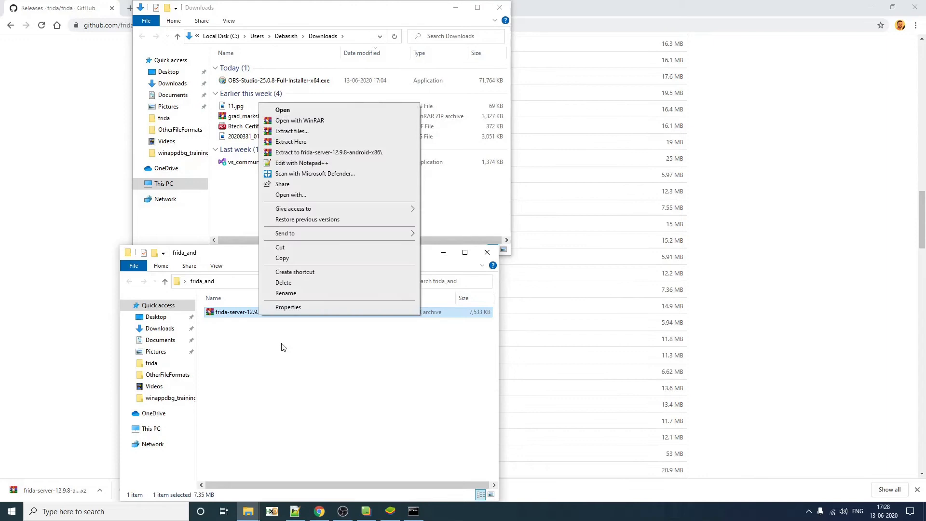
# Extract the archive so frida_and holds only the frida-server binary, and close the Downloads window.
pyautogui.click(329, 151)
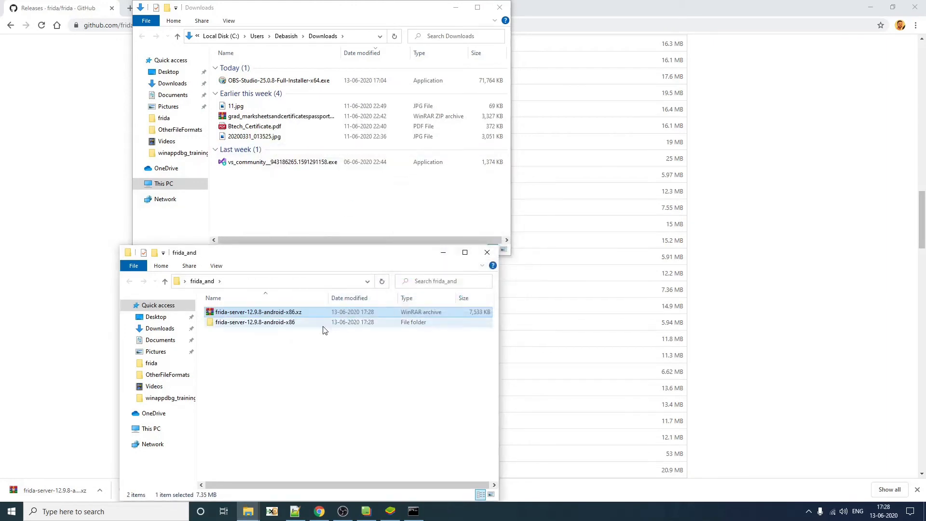
pyautogui.doubleClick(254, 322)
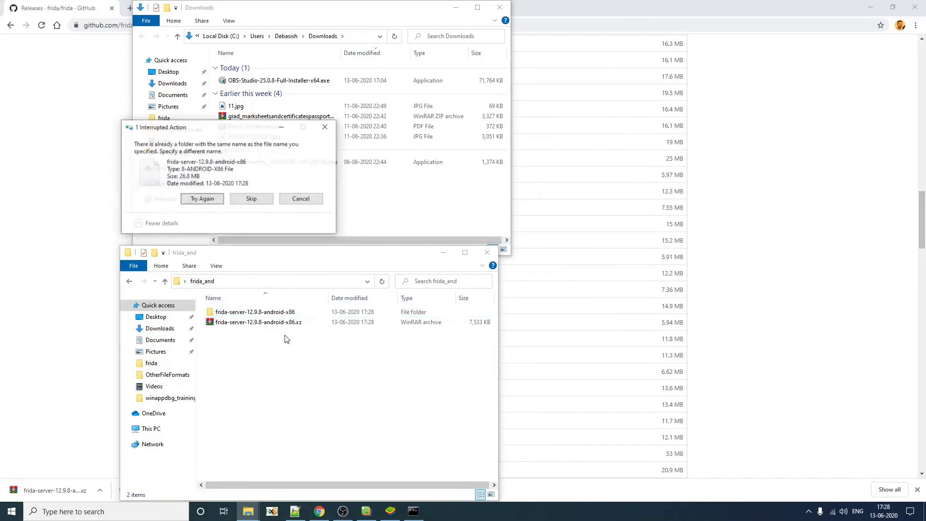
pyautogui.click(299, 198)
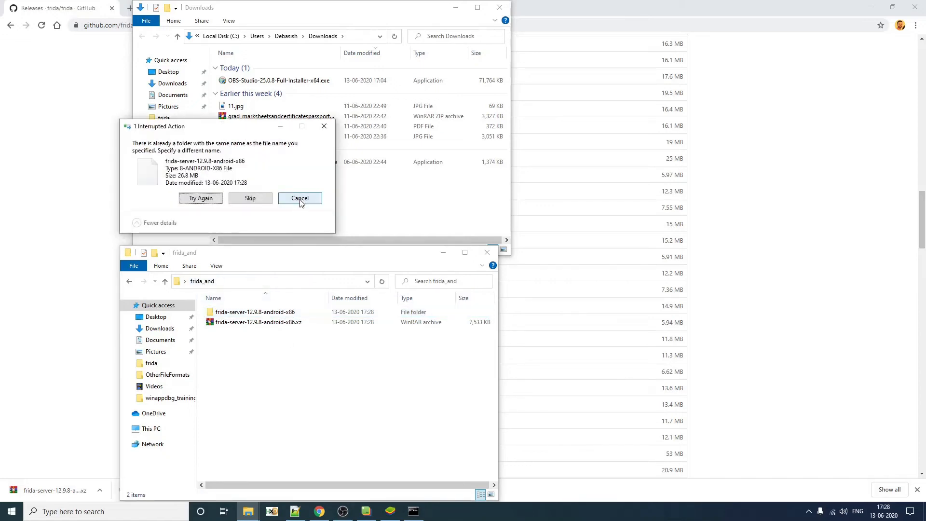
pyautogui.click(300, 198)
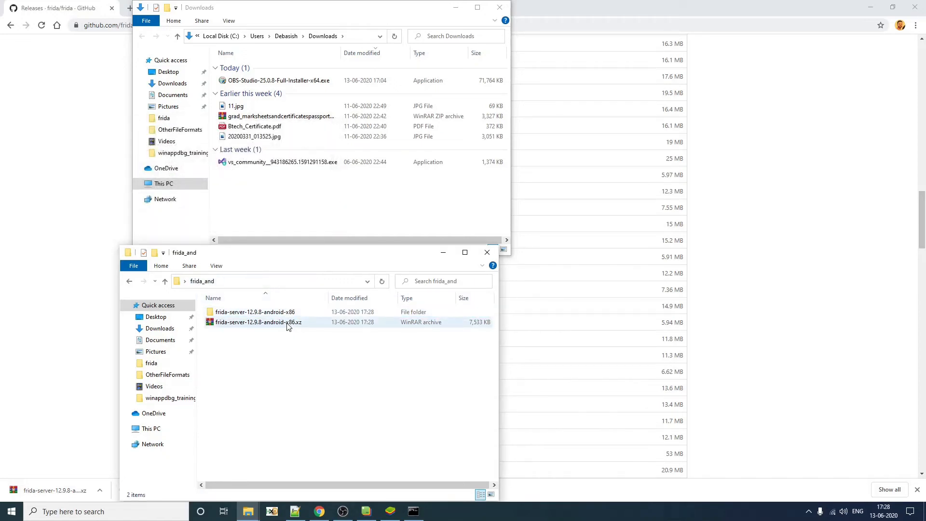
pyautogui.doubleClick(255, 311)
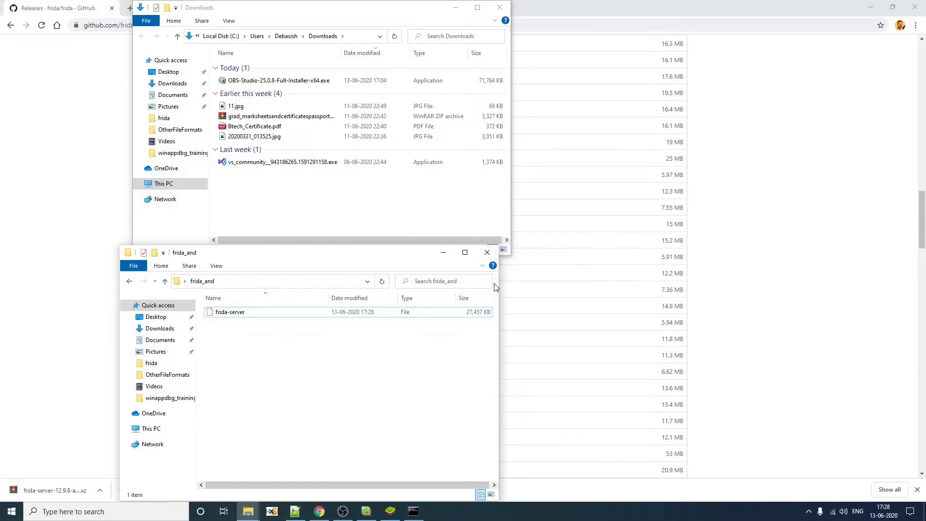
pyautogui.click(498, 7)
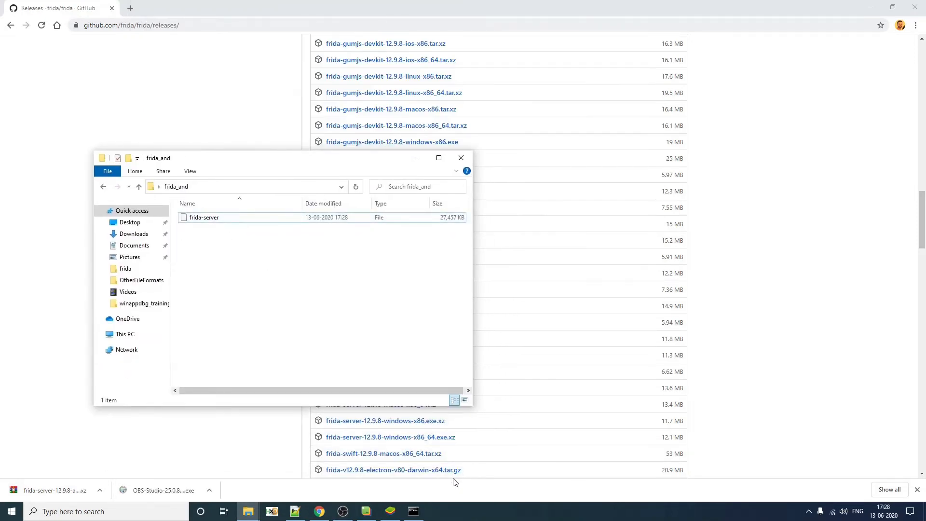
# Back in the command prompt, begin the adb push of frida-server to /data/local/tmp.
pyautogui.click(413, 511)
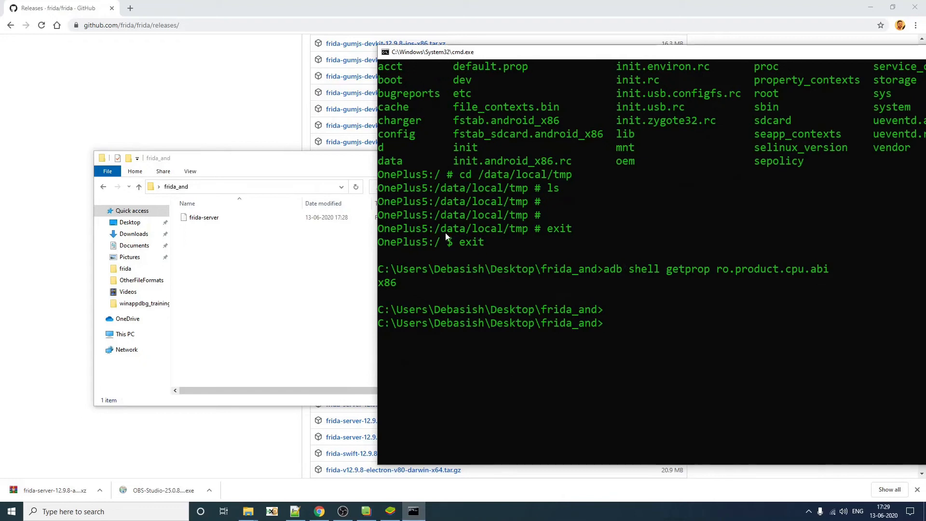
pyautogui.moveTo(695, 372)
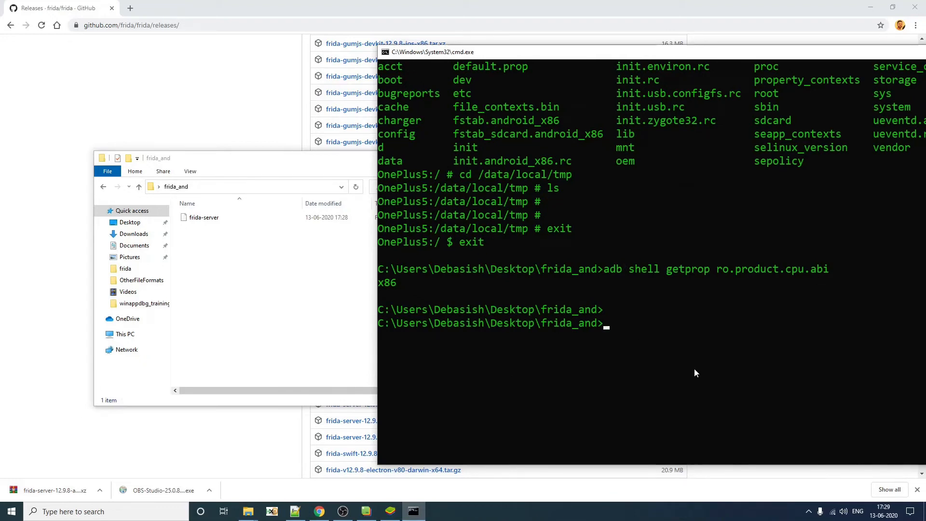
pyautogui.write('abd')
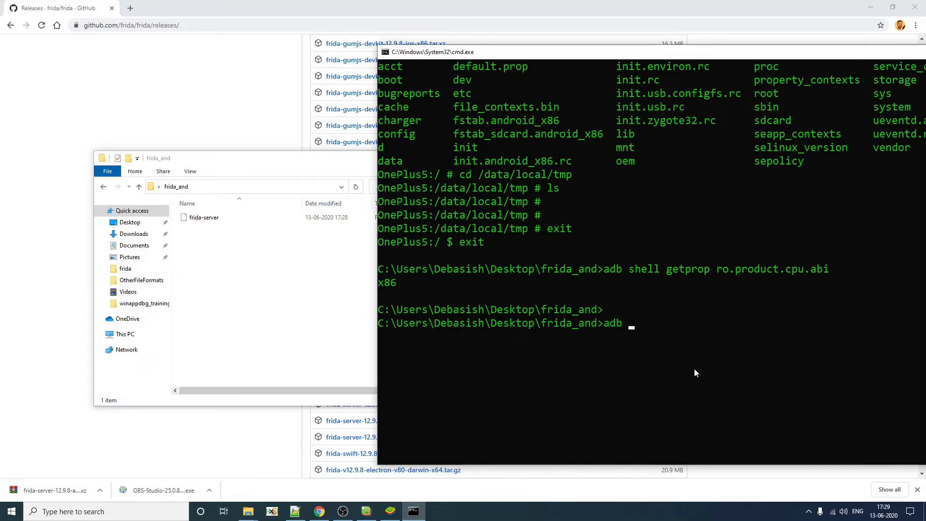
pyautogui.write('push frida-server')
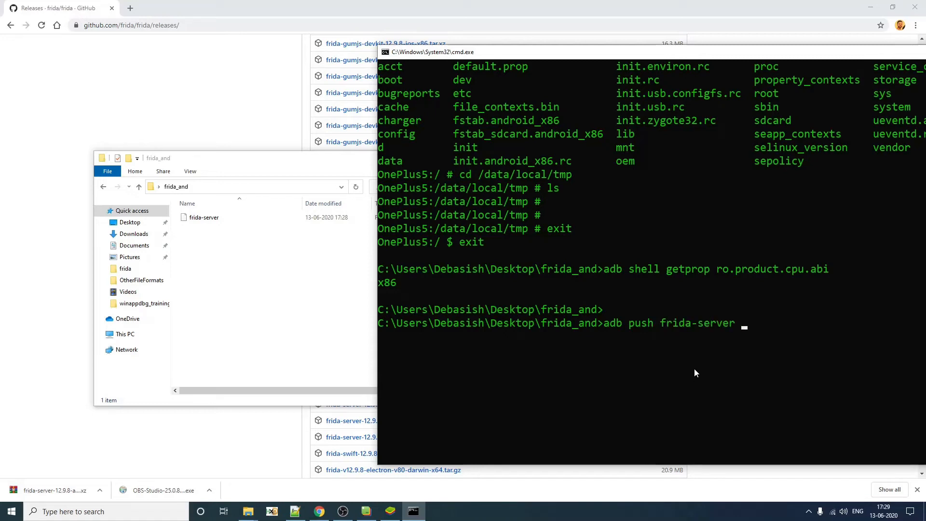
pyautogui.moveTo(436, 236)
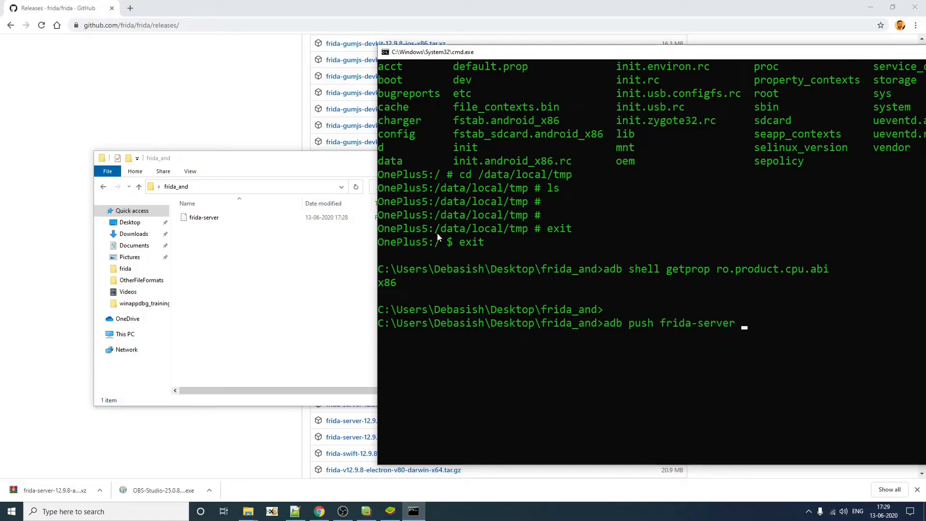
pyautogui.moveTo(847, 321)
pyautogui.write(' /data/local/tmp')
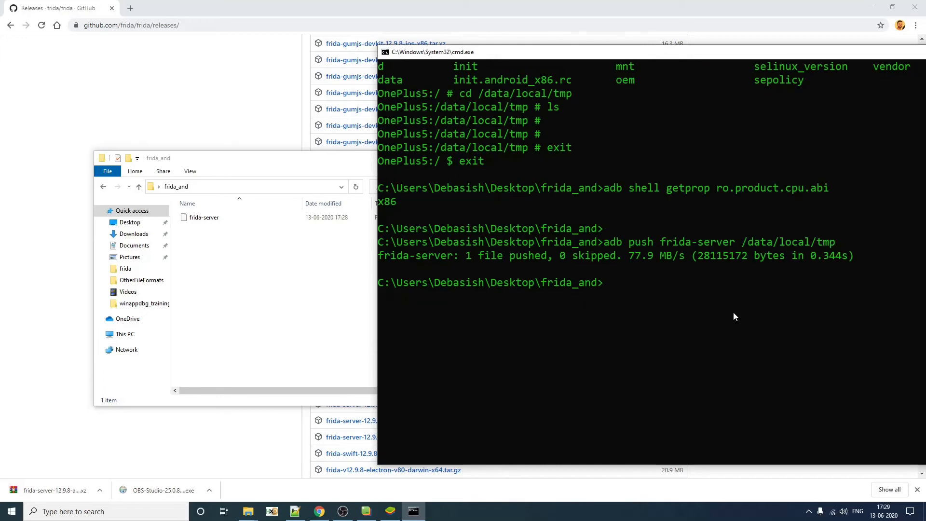
pyautogui.moveTo(692, 306)
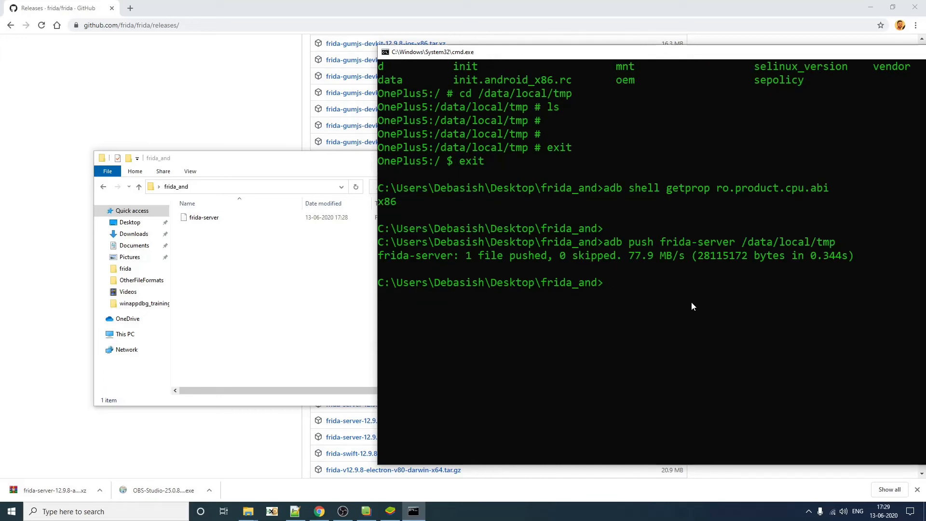
pyautogui.moveTo(617, 320)
pyautogui.write('su')
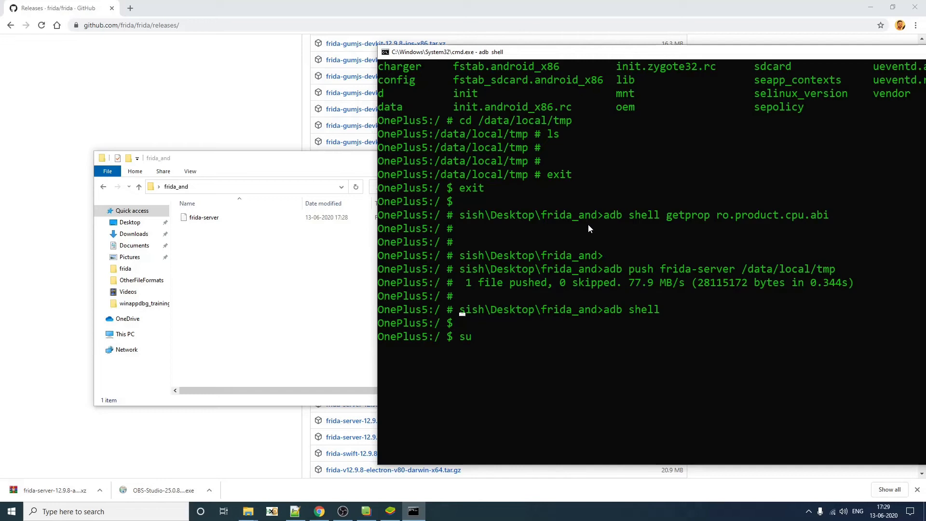
# As root, change into /data/local/tmp and list the pushed frida-server.
pyautogui.press('enter')
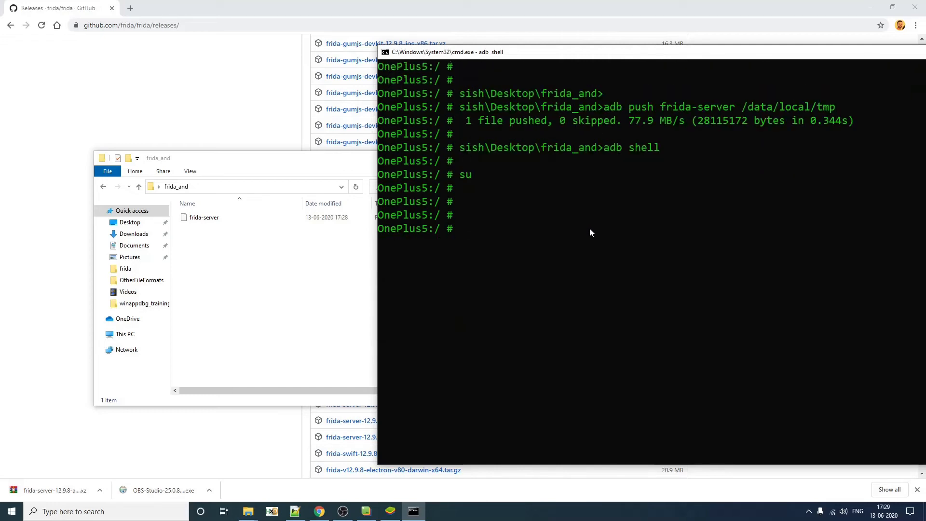
pyautogui.write('cd')
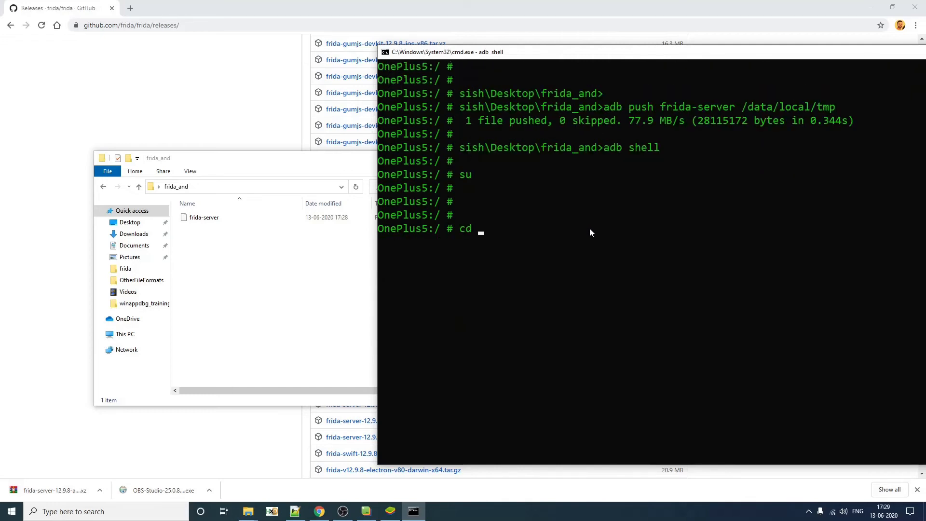
pyautogui.write('/data/oc')
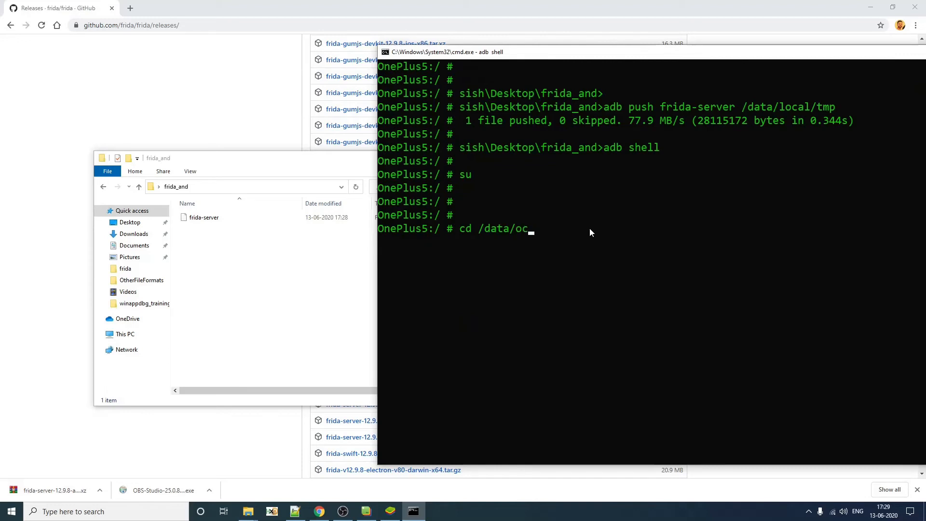
pyautogui.write('local/')
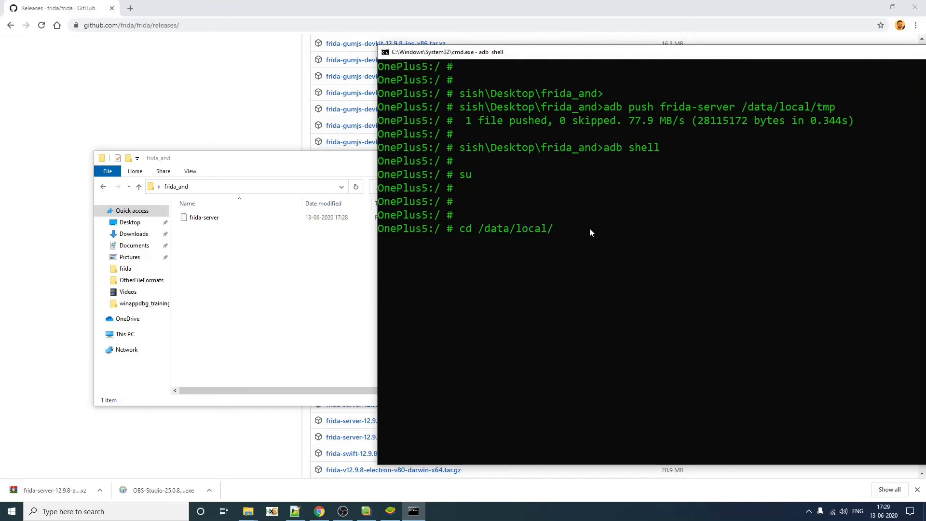
pyautogui.write('ls')
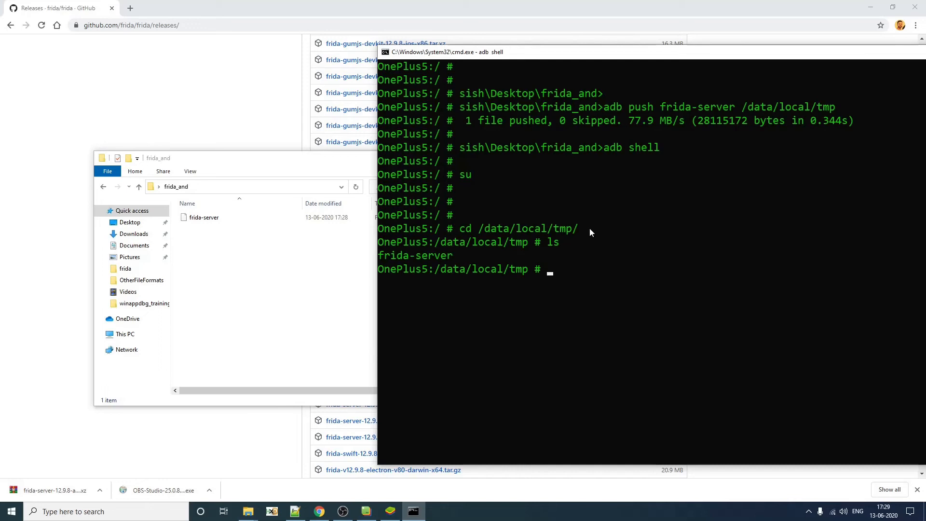
# Make frida-server executable with chmod 777 and exit the device shell.
pyautogui.write('ch')
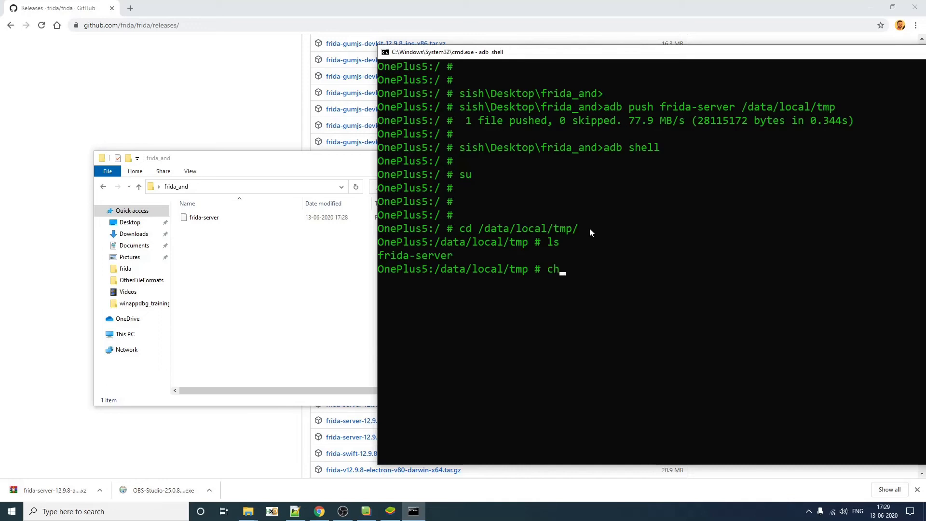
pyautogui.write('mod')
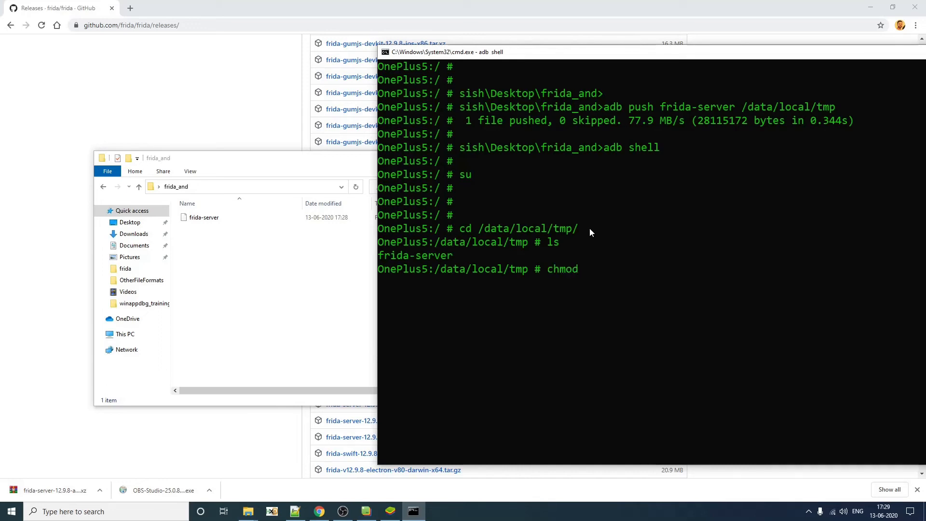
pyautogui.write('777 fi')
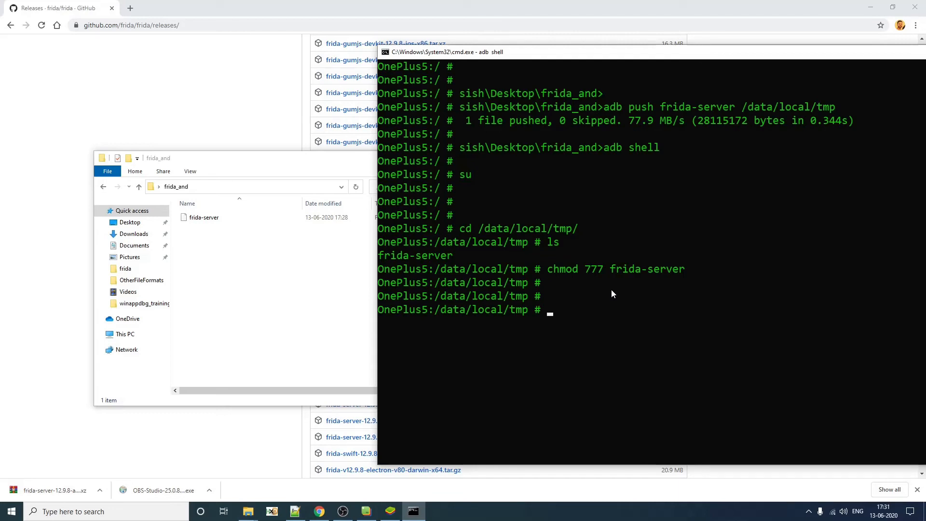
pyautogui.write('ex')
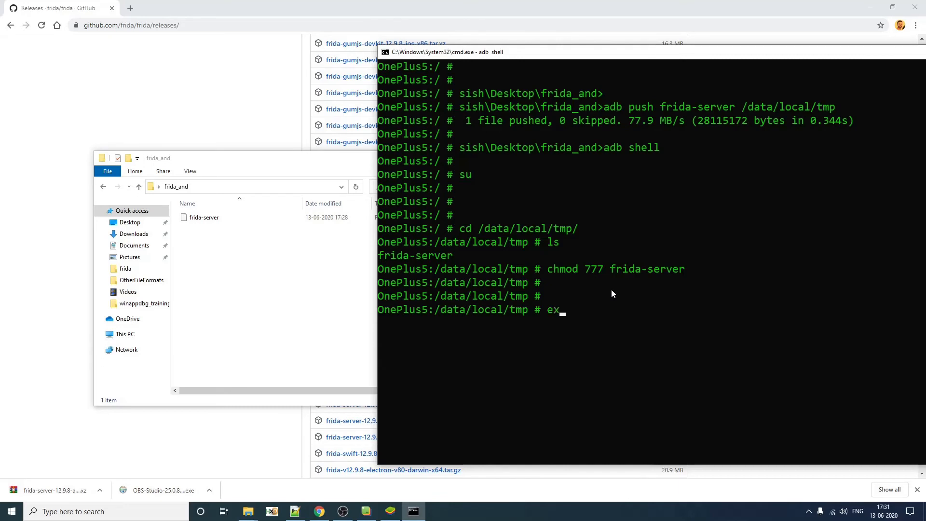
pyautogui.write('exit')
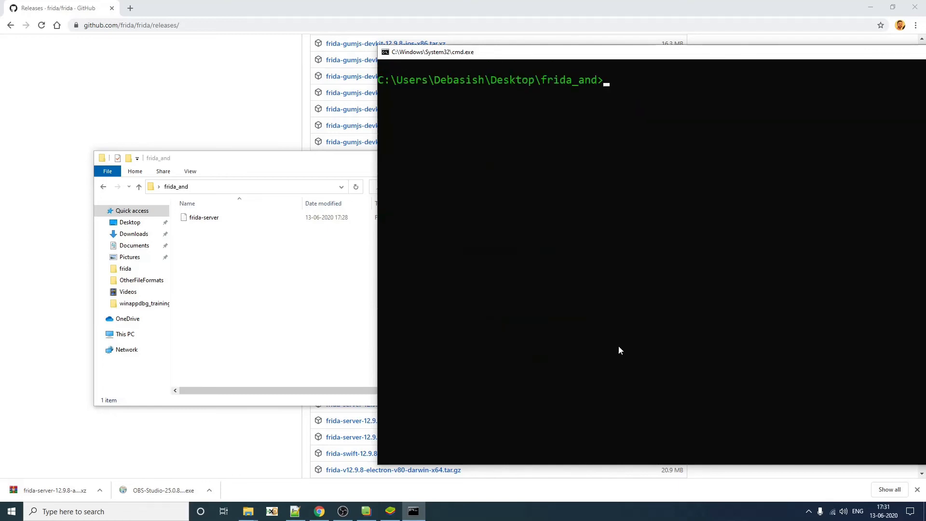
# Run adb shell /data/local/tmp/frida-server & to launch it in the background.
pyautogui.write('adb shell /data/local/tmp/frida-server &')
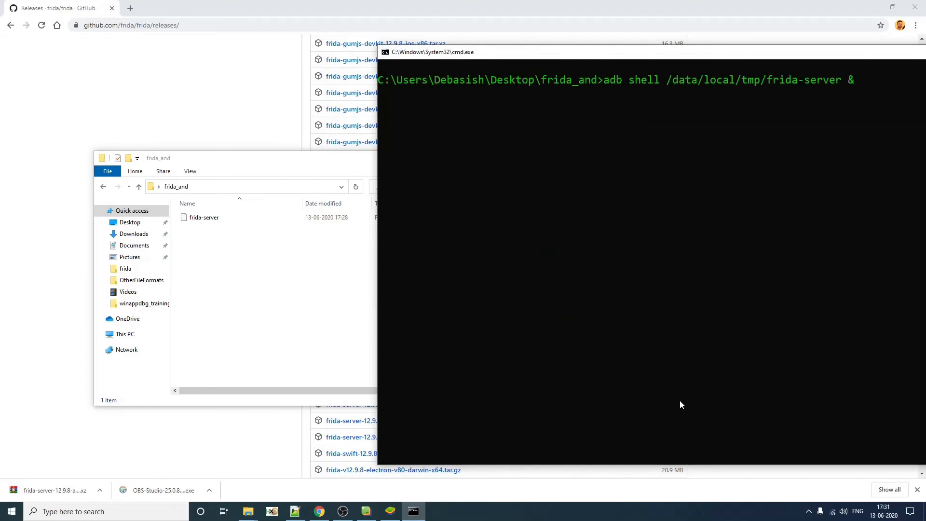
pyautogui.press('enter')
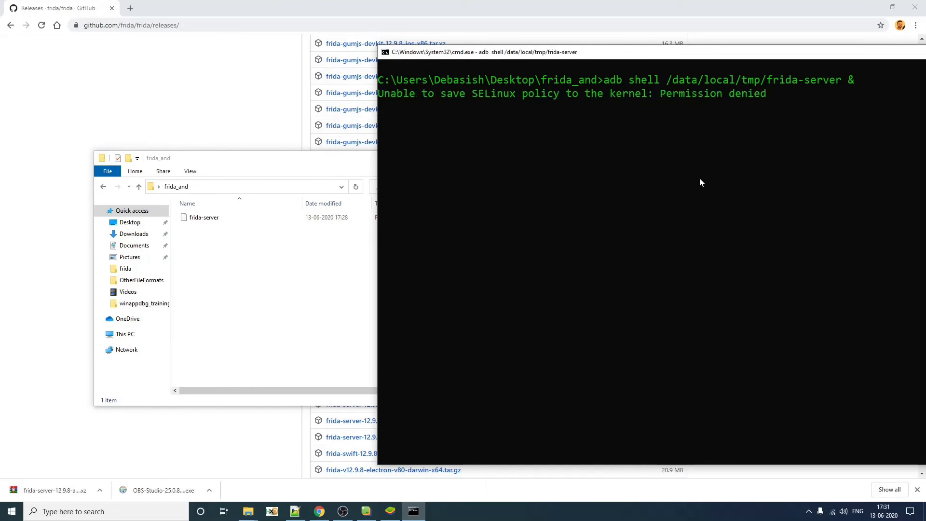
pyautogui.moveTo(680, 216)
pyautogui.write('adb shell')
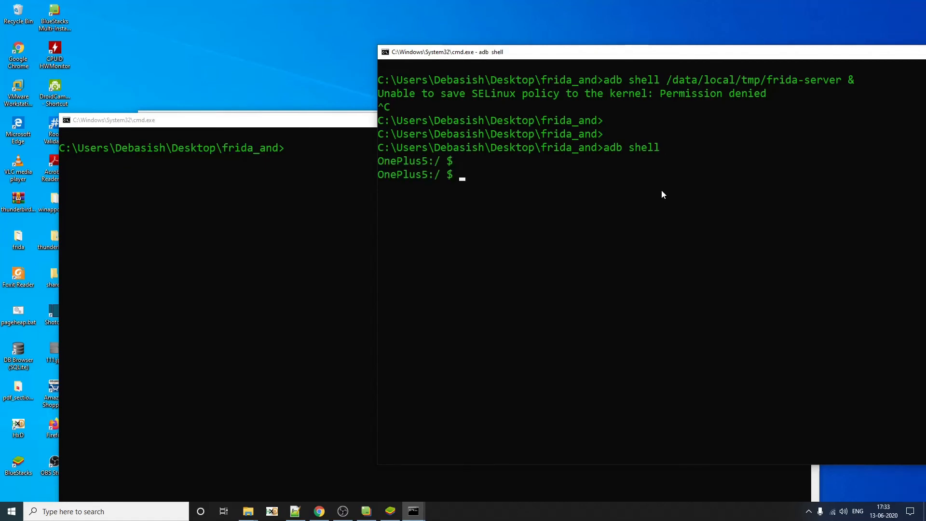
# As root, go to /data/local/tmp, list it and launch ./frida-server in the background as job [1] 4757.
pyautogui.write('su')
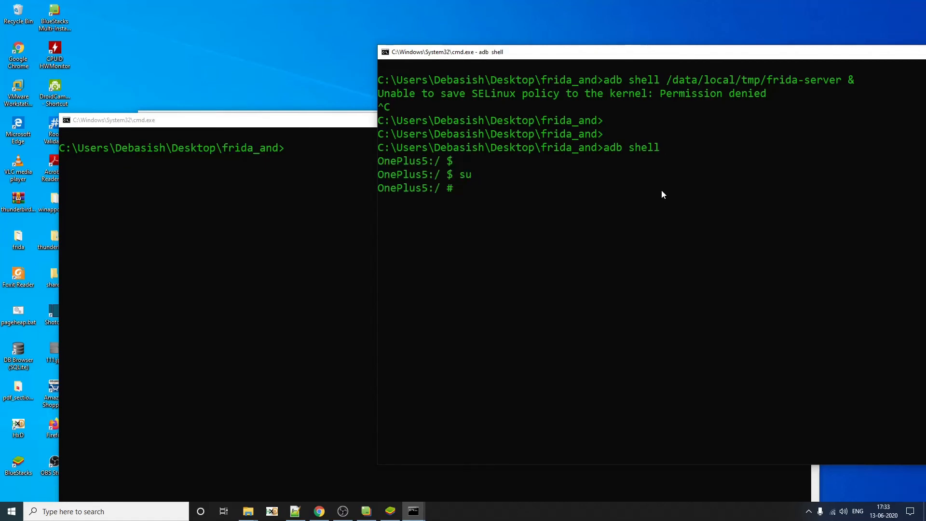
pyautogui.write('cd .da')
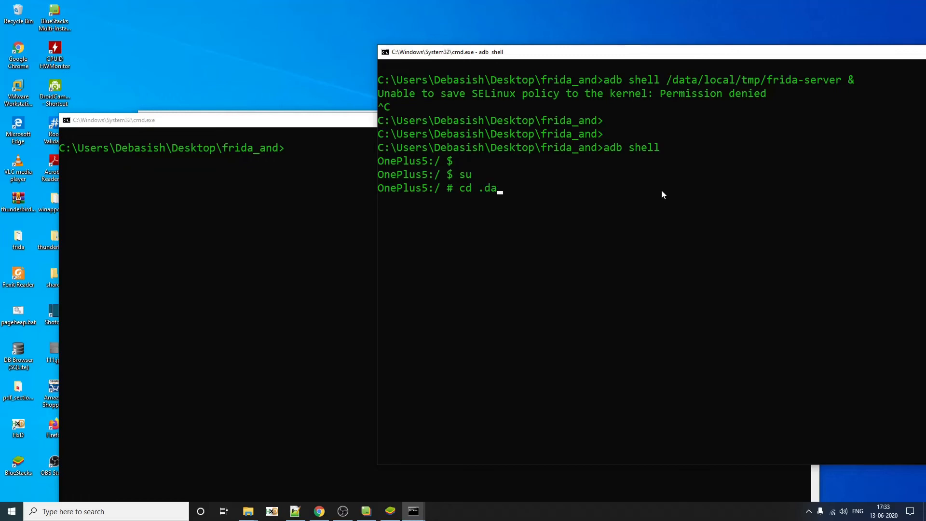
pyautogui.write('/data/')
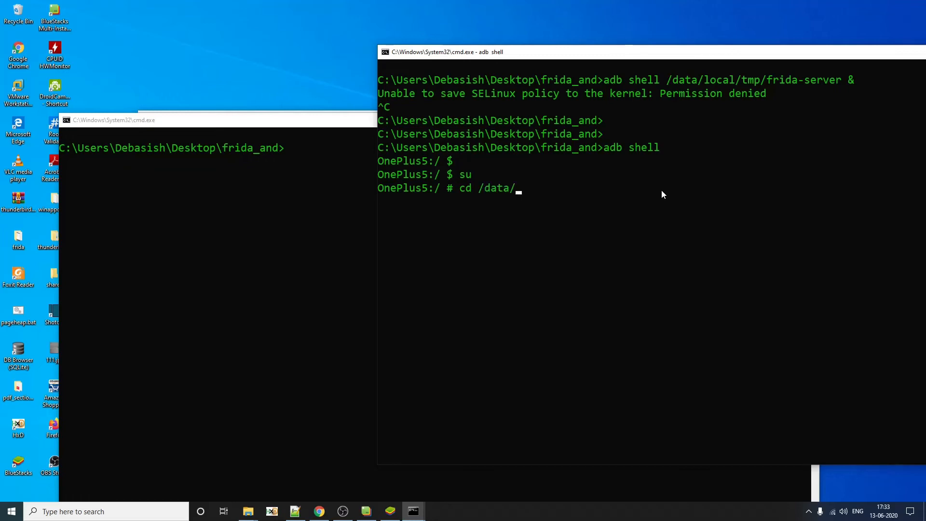
pyautogui.write('local/tmp/')
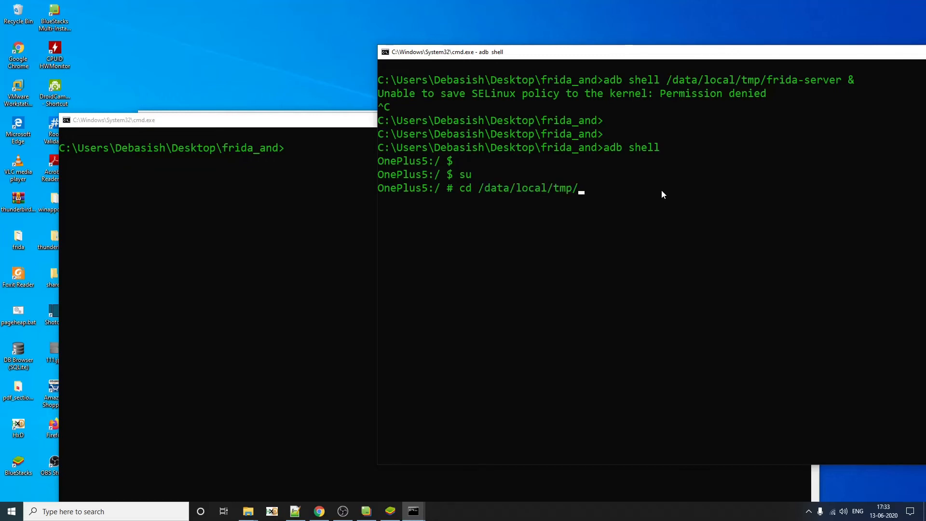
pyautogui.write('ls')
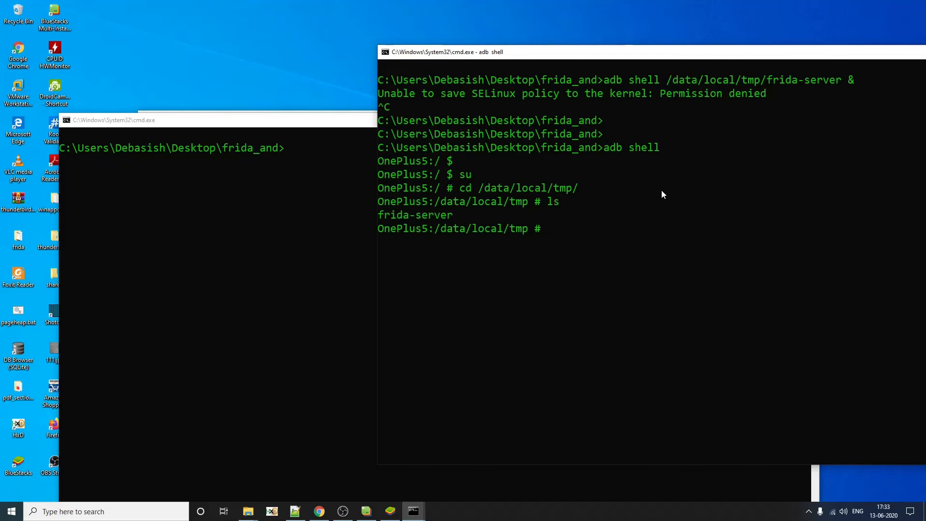
pyautogui.write('./frida-server &')
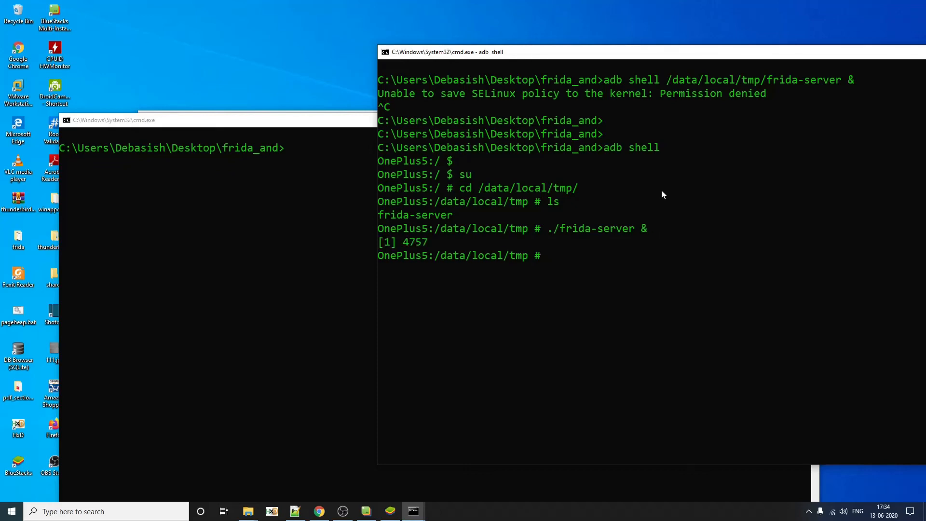
pyautogui.moveTo(316, 128)
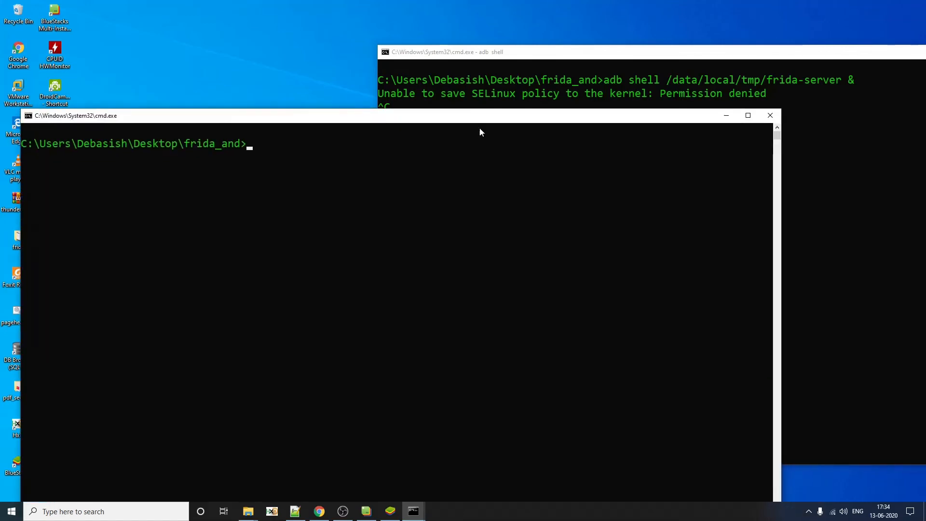
# Run frida-ps -U and scroll the process list to find frida-server with PID 4757.
pyautogui.write('frida-ps -U')
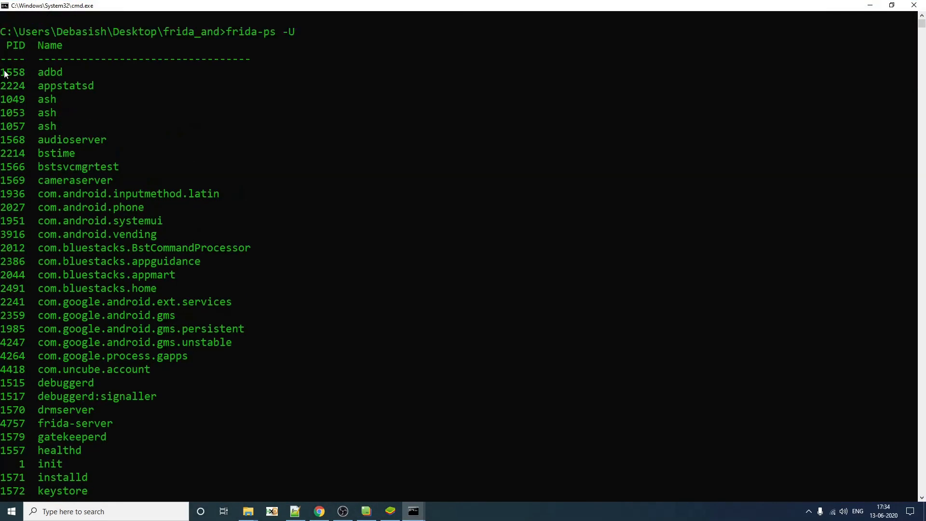
pyautogui.scroll(-3)
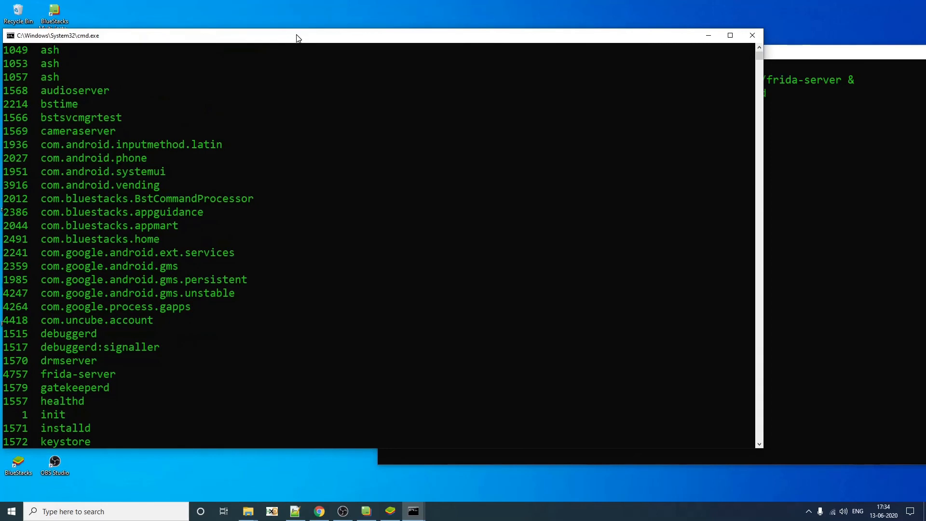
pyautogui.scroll(-3)
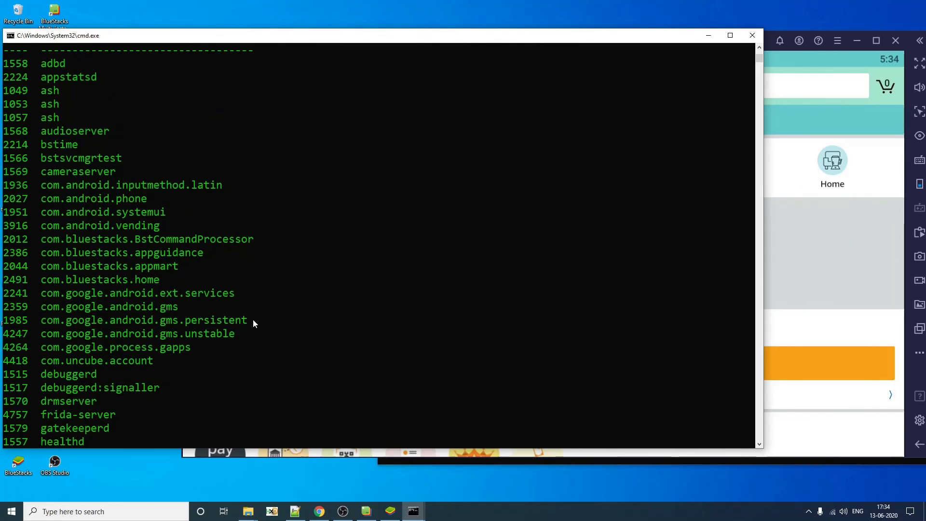
# Scroll the frida-ps -U output and highlight the in.amazon.mShop.android.shopping entry (PID 4797).
pyautogui.scroll(-3)
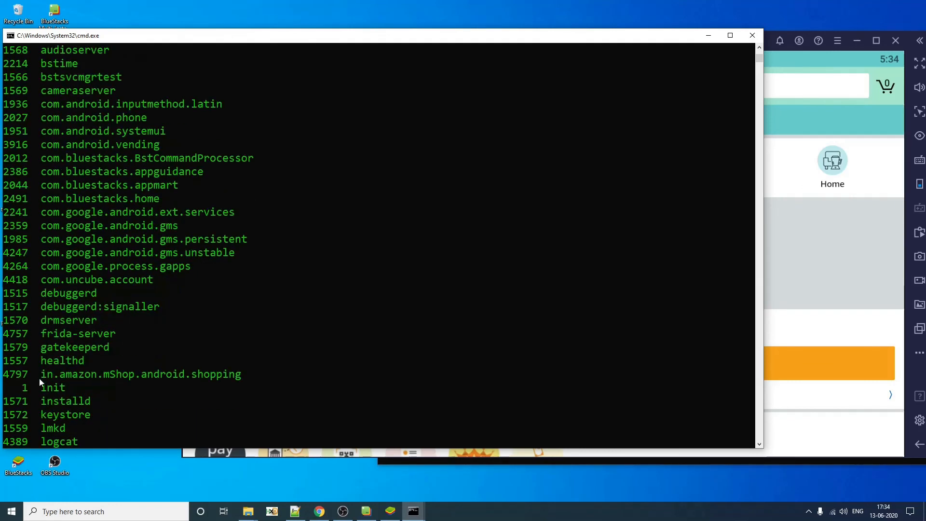
pyautogui.moveTo(41, 374); pyautogui.dragTo(236, 374)
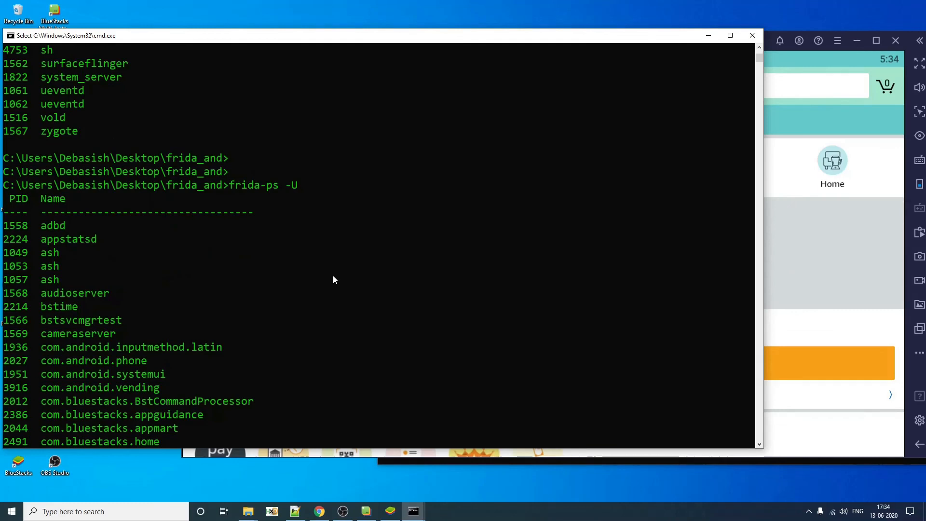
pyautogui.scroll(-3)
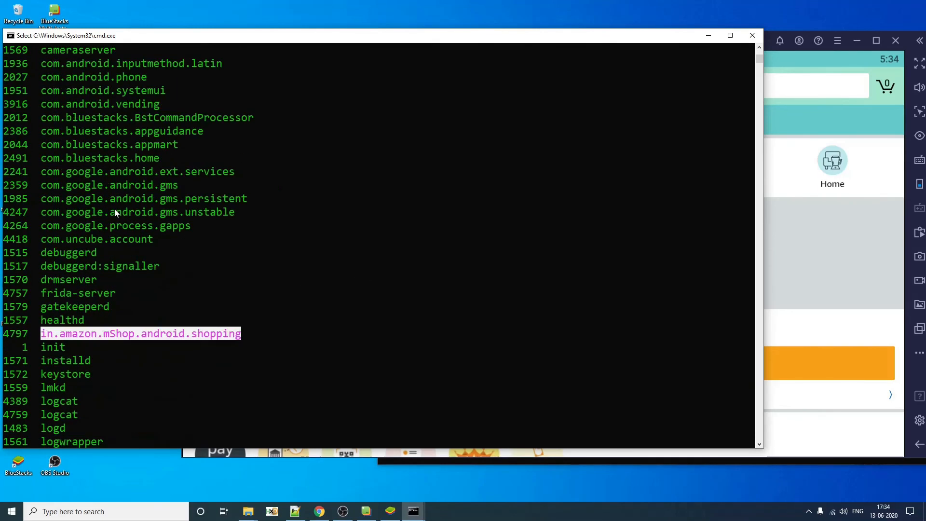
pyautogui.scroll(-3)
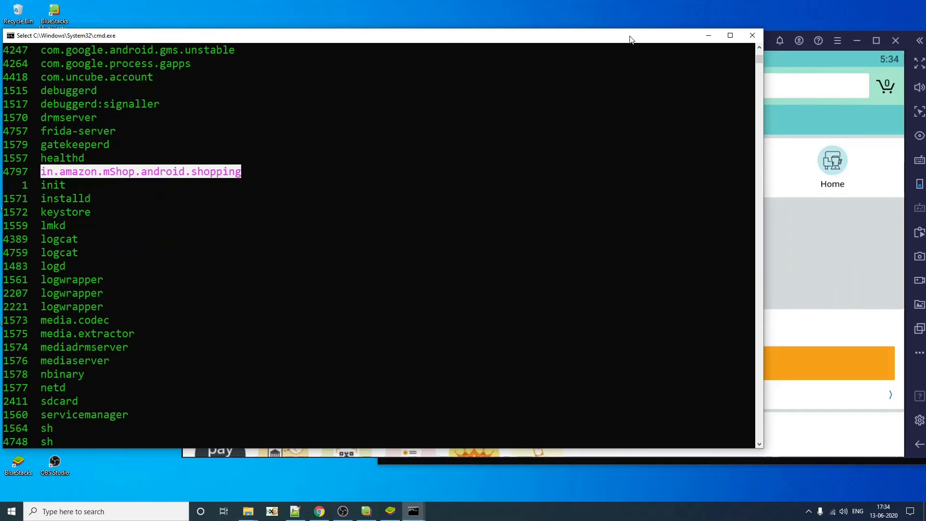
pyautogui.scroll(-3)
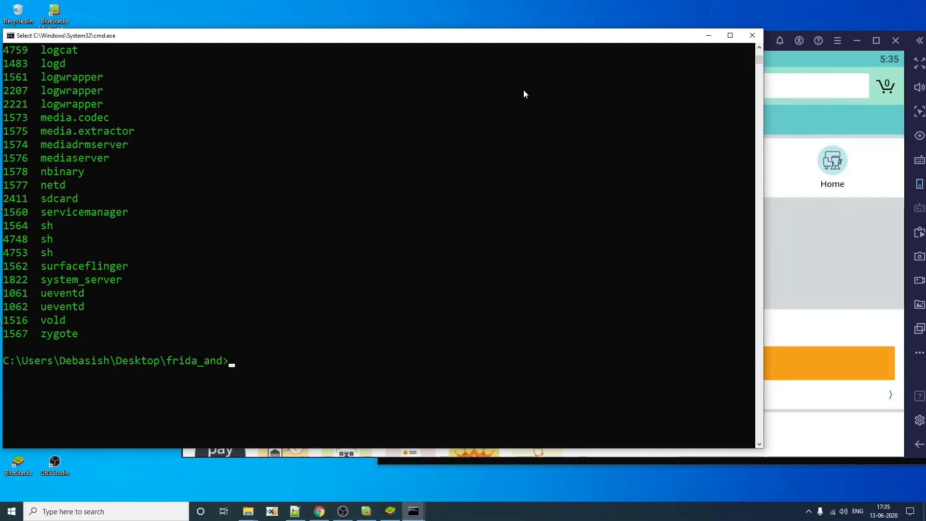
pyautogui.moveTo(487, 273)
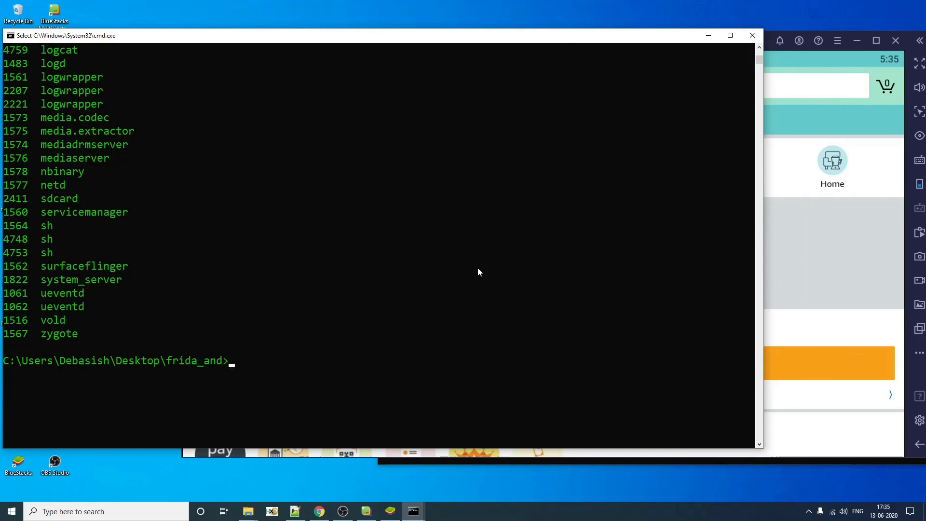
pyautogui.moveTo(493, 161)
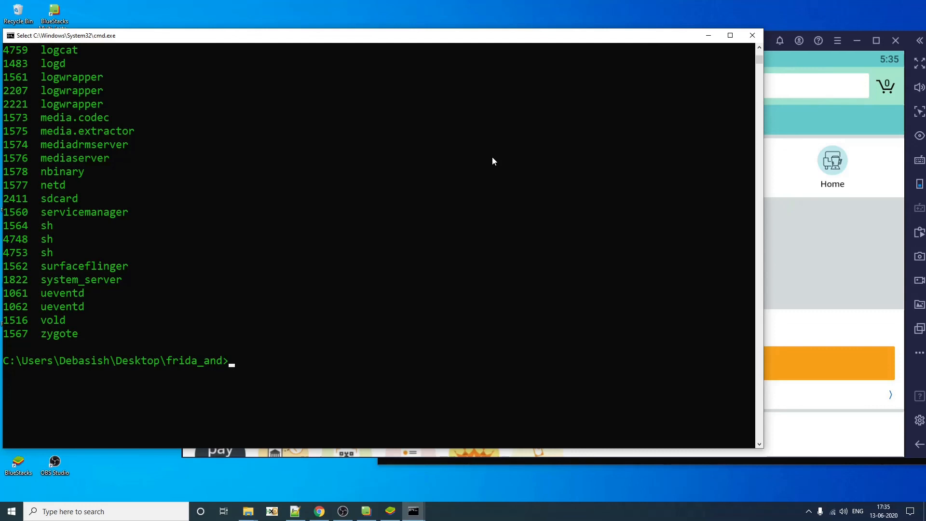
pyautogui.moveTo(505, 124)
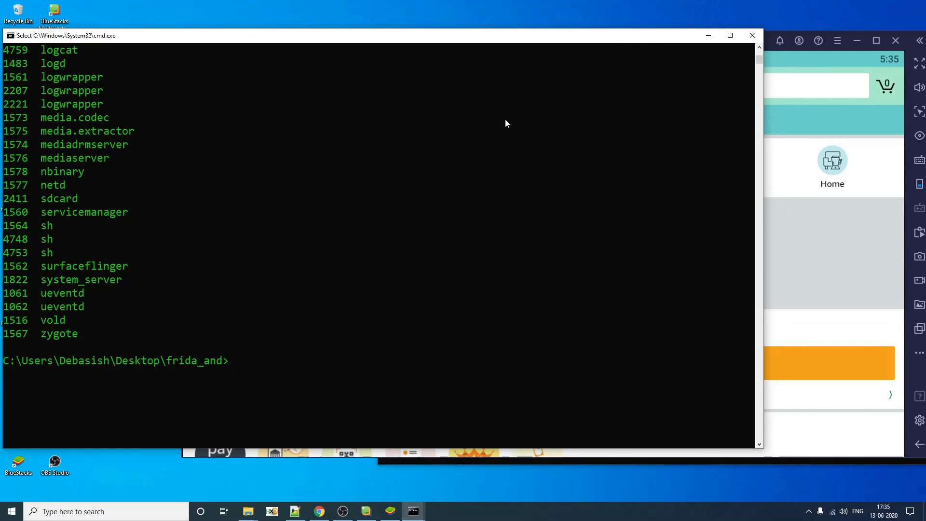
pyautogui.moveTo(595, 203)
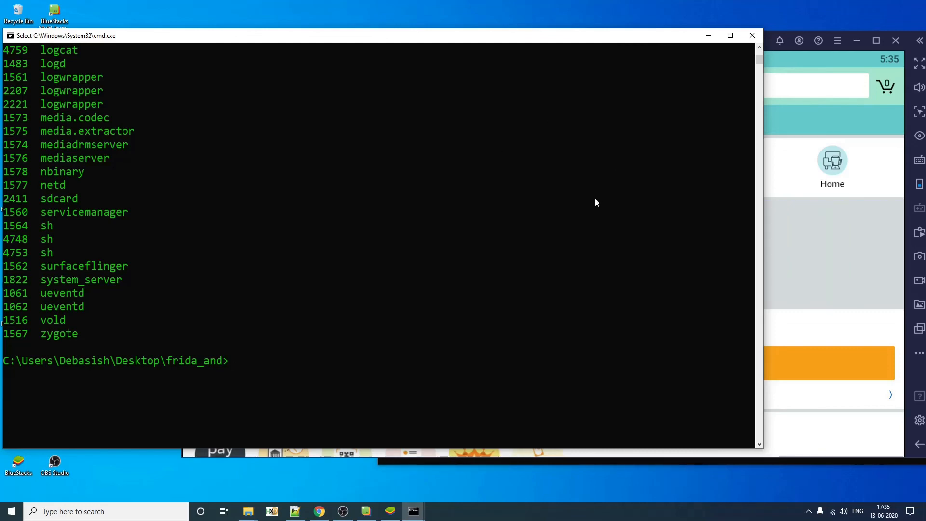